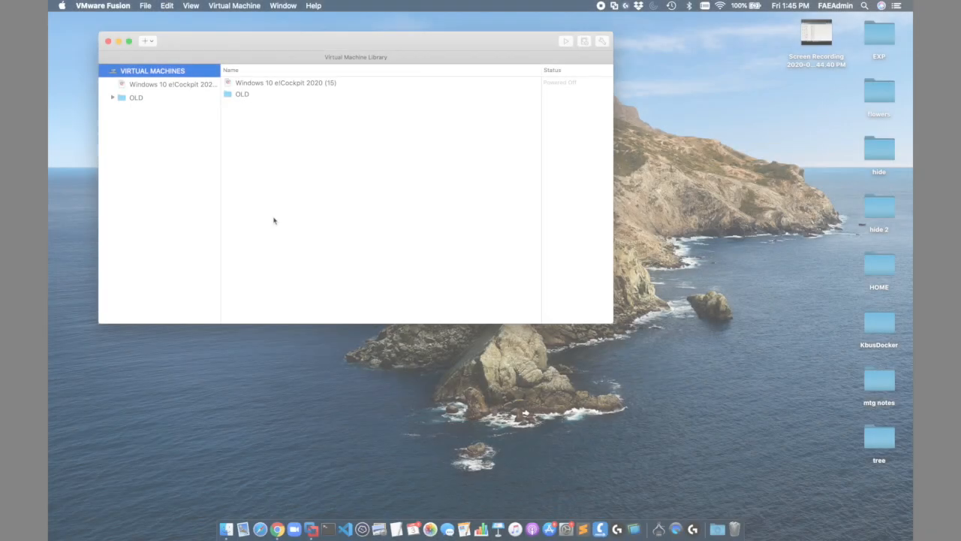
# - Create a new Ubuntu 16.04.5 VM with Easy Install credentials and apply the hard disk size
pyautogui.click(144, 41)
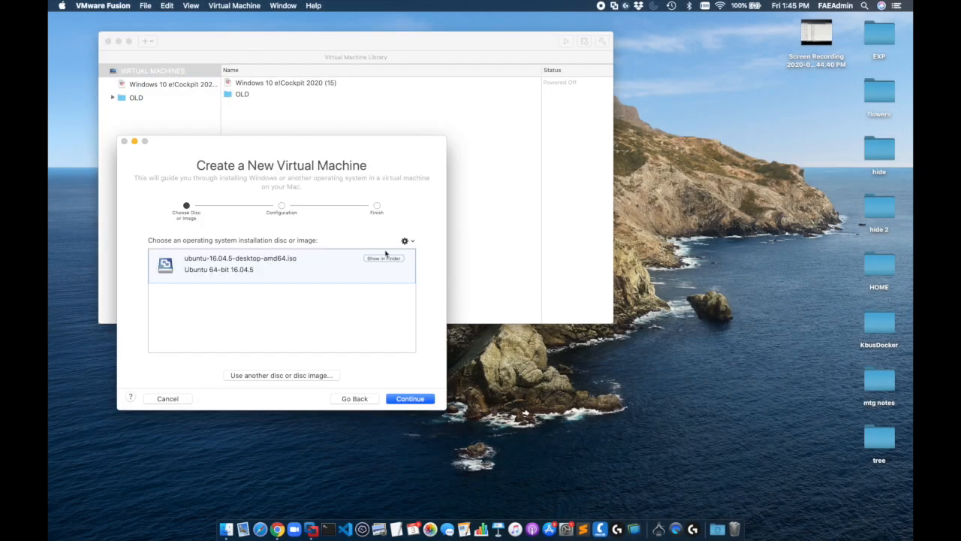
pyautogui.click(410, 398)
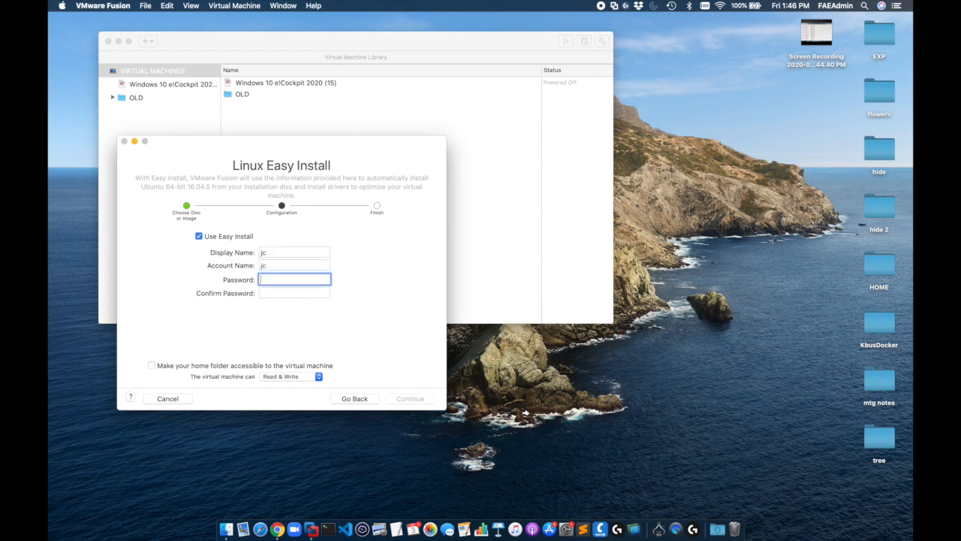
pyautogui.click(410, 398)
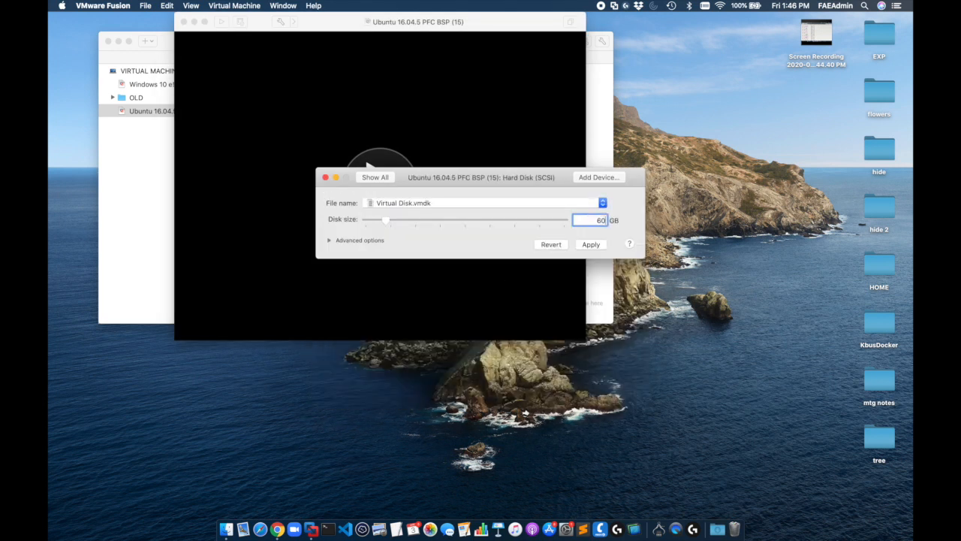
pyautogui.click(324, 177)
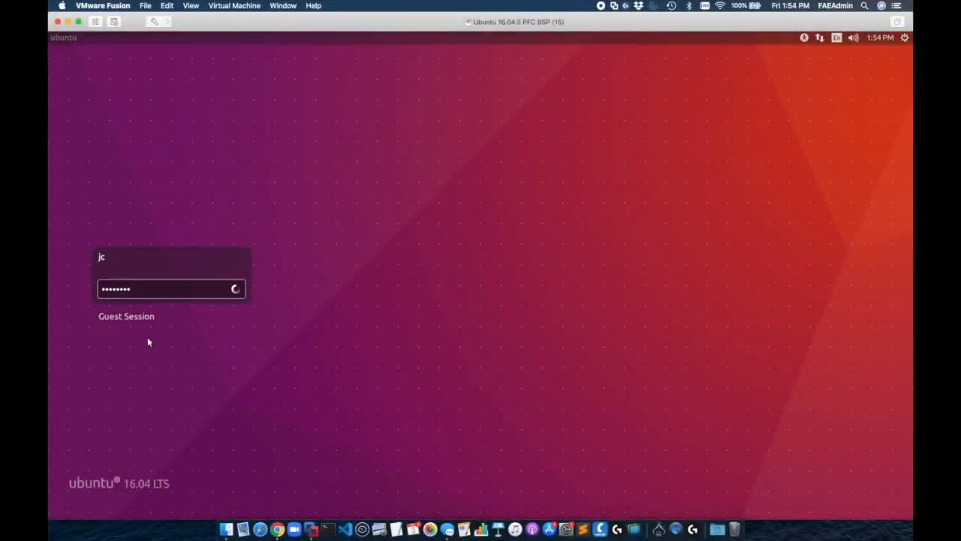
# - Log in, launch Terminal and Firefox, and browse to WAGO's pfc-firmware-sdk repository on GitHub
pyautogui.write('cmd')
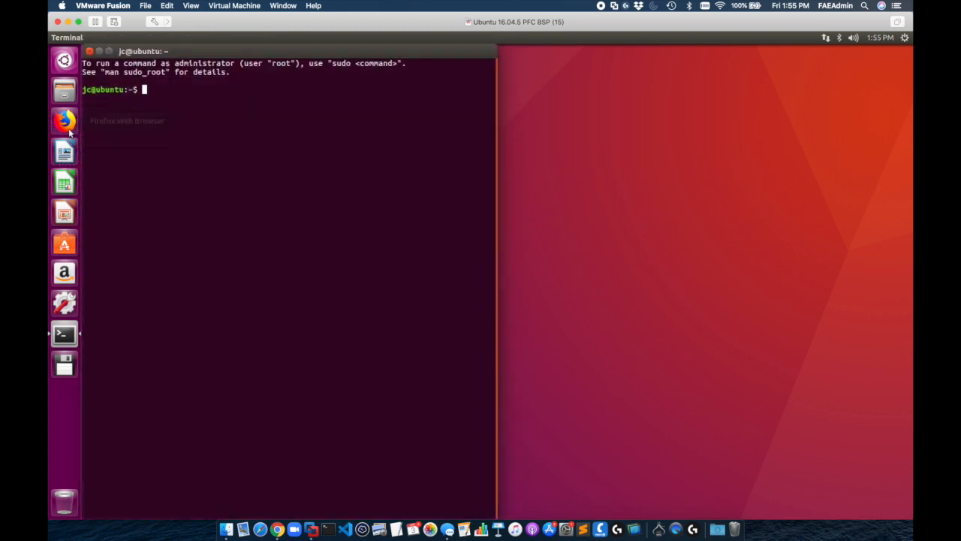
pyautogui.click(63, 120)
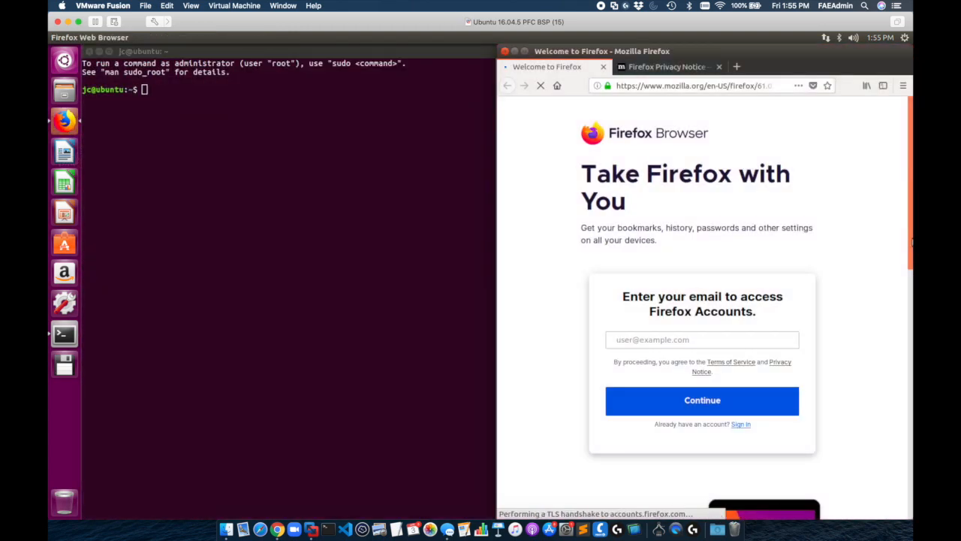
pyautogui.write('github.com/wag')
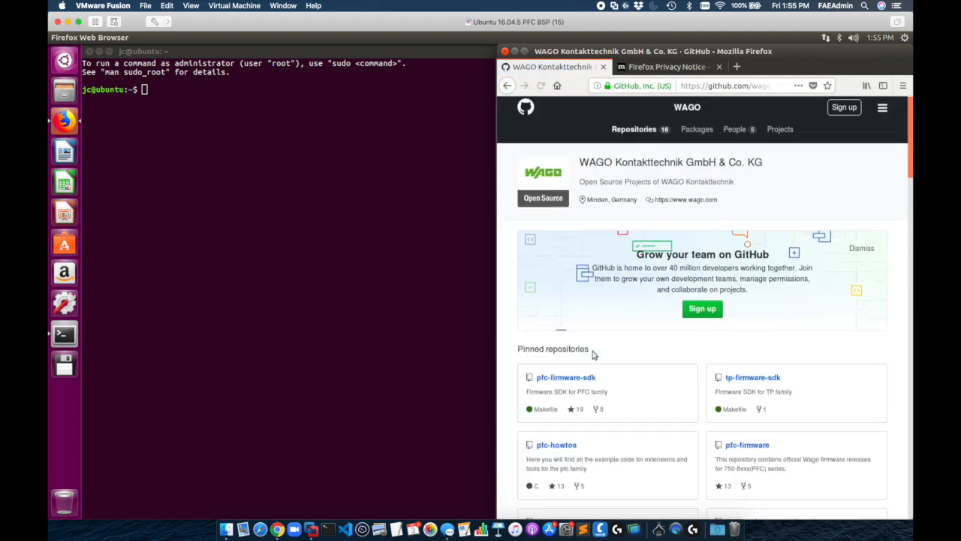
pyautogui.click(565, 376)
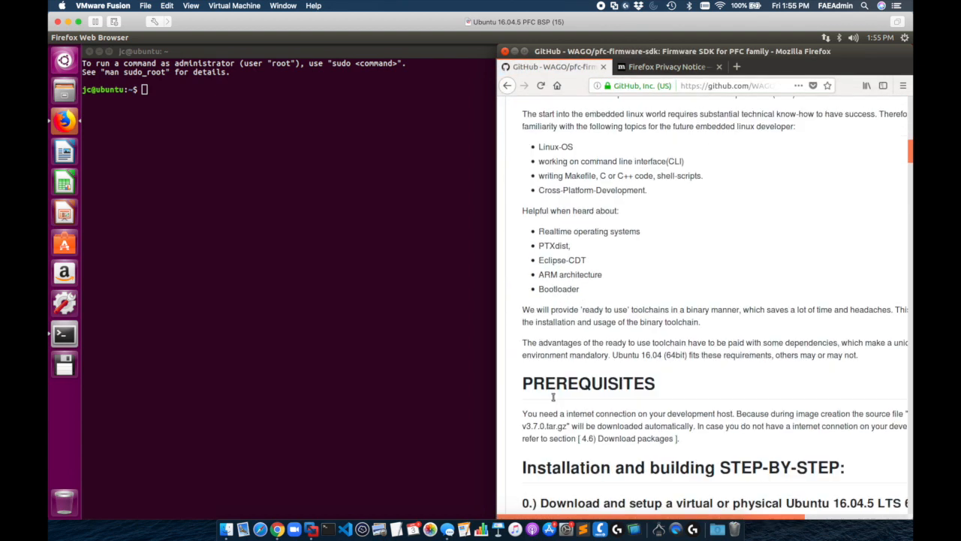
pyautogui.scroll(-3)
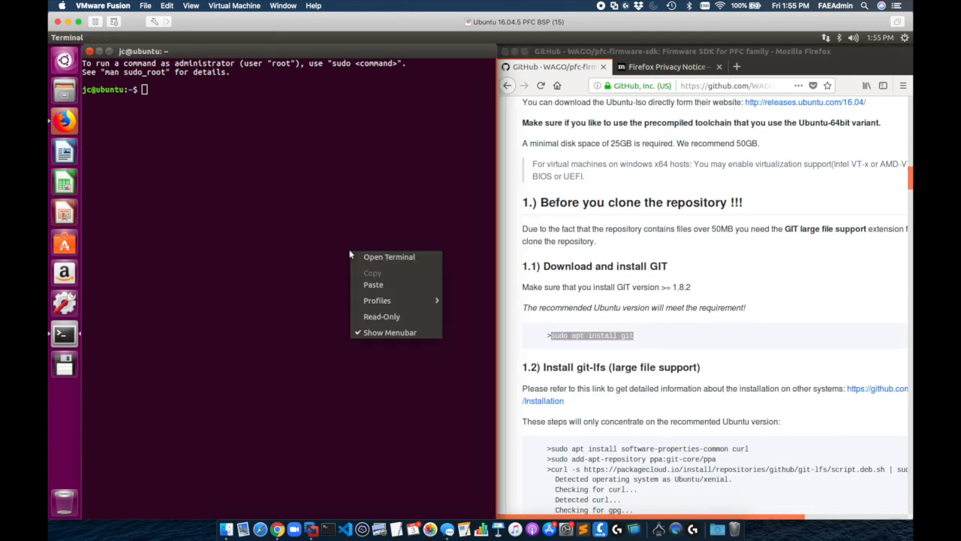
# - Paste the install command into the terminal and enter 'ptxdist go' in ~/wago/ptxproj
pyautogui.click(373, 285)
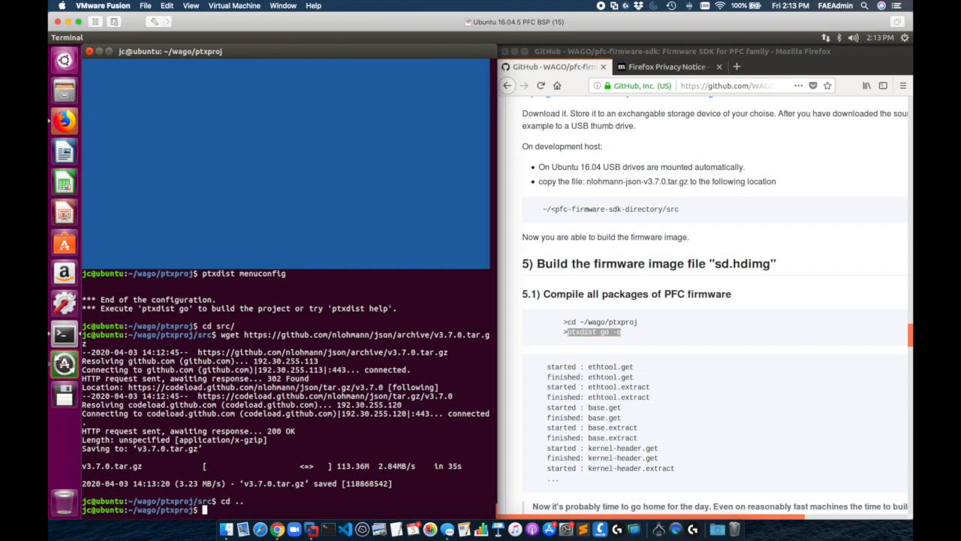
pyautogui.write('ptxdist')
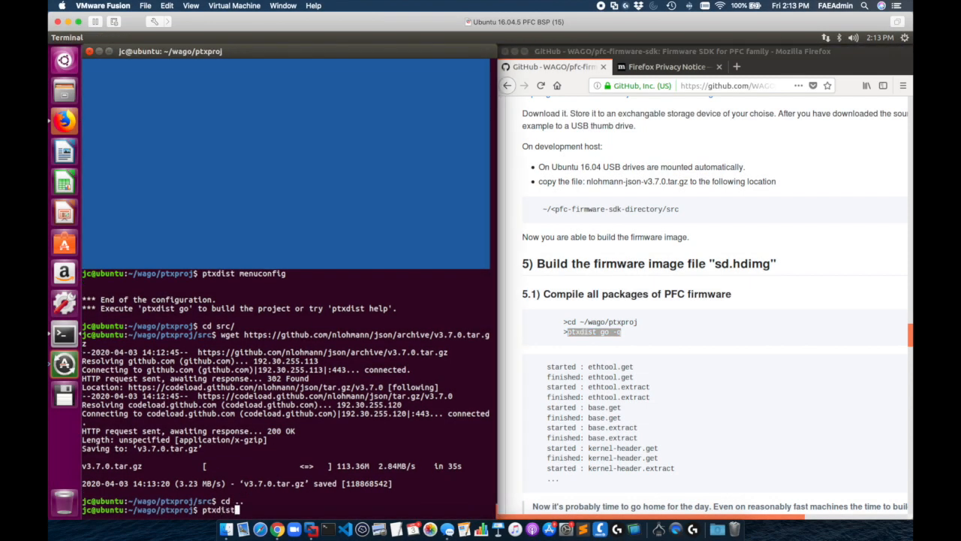
pyautogui.write('go')
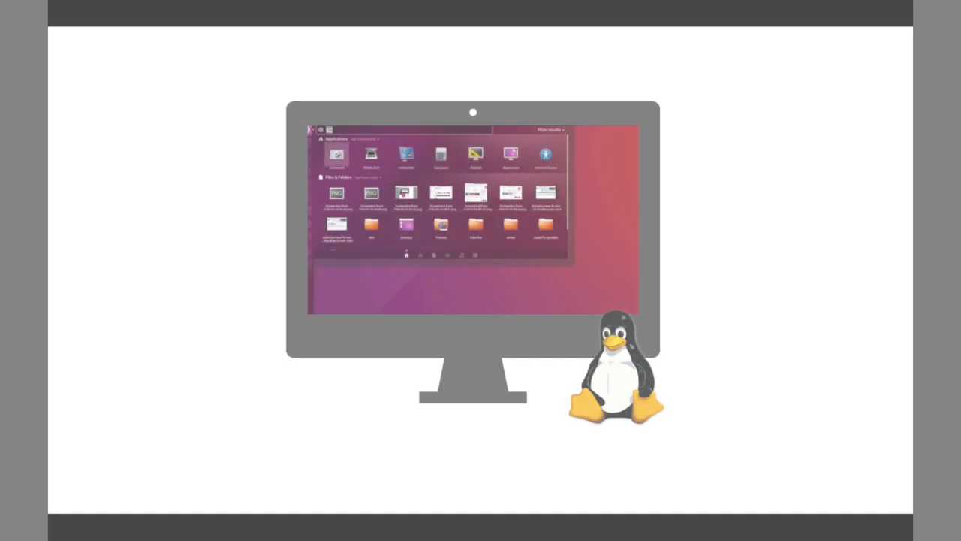
# - Search Google for 'visual studio', download Visual Studio Community and launch the vs_community installer
pyautogui.press('Right')
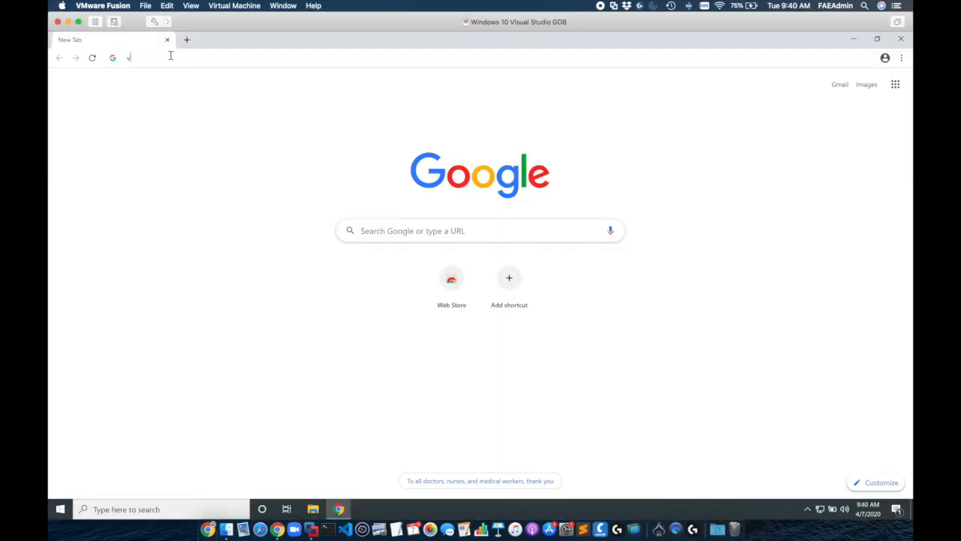
pyautogui.write('visual studio')
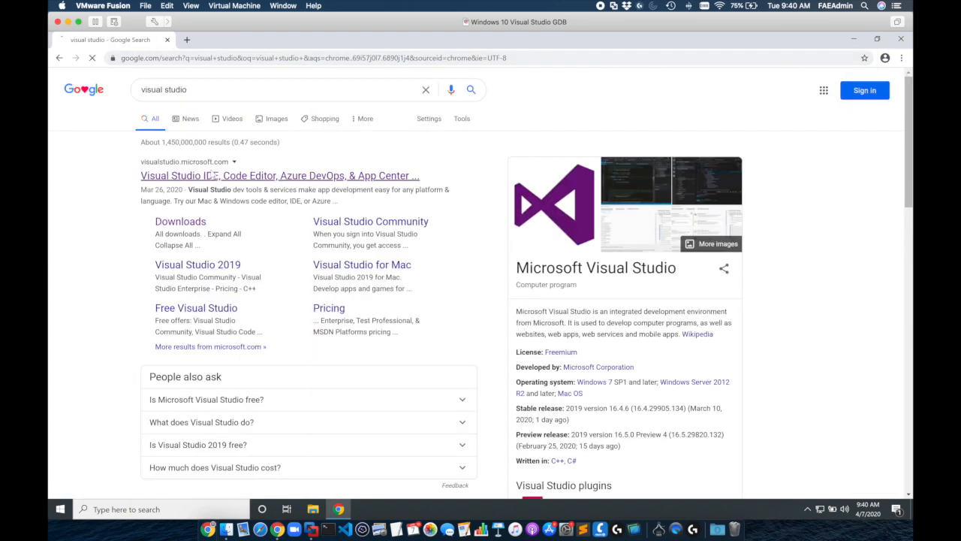
pyautogui.click(279, 174)
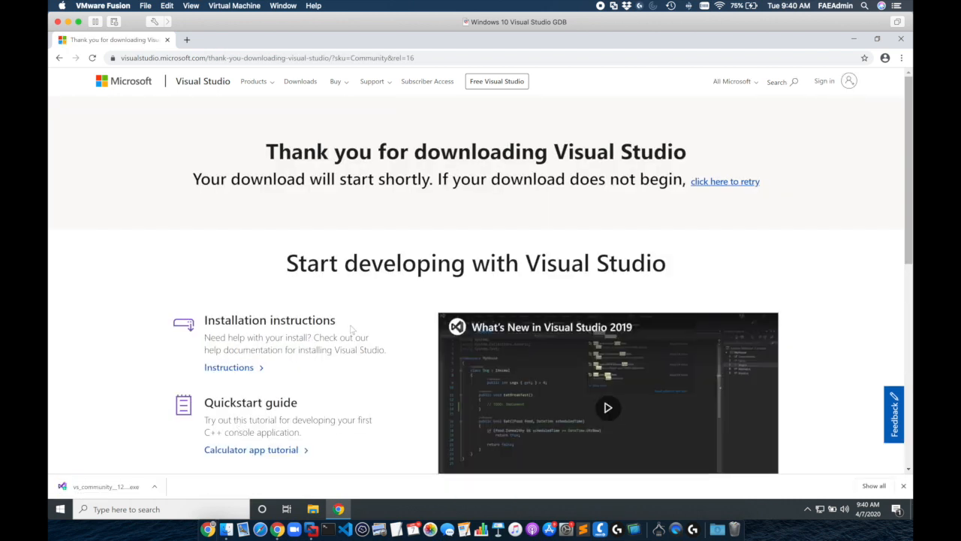
pyautogui.click(105, 487)
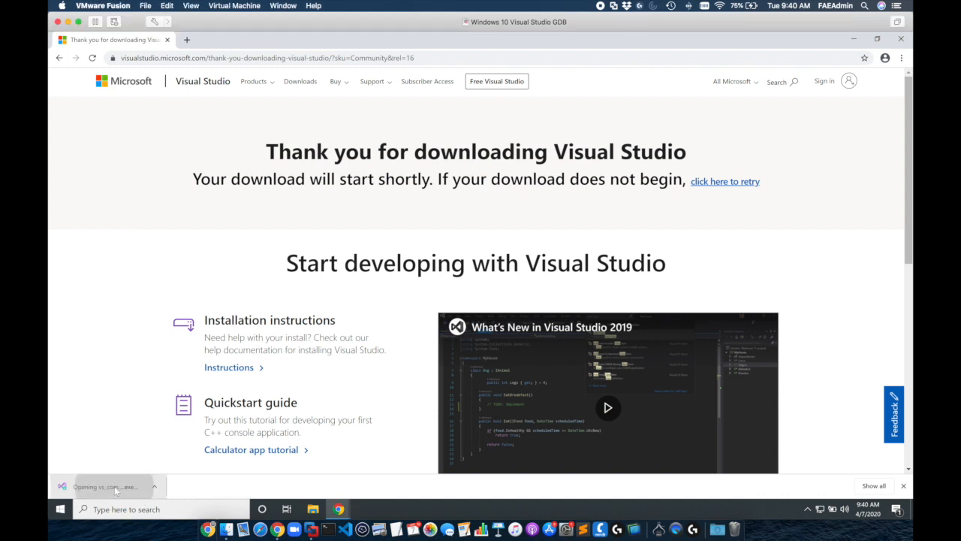
pyautogui.click(105, 487)
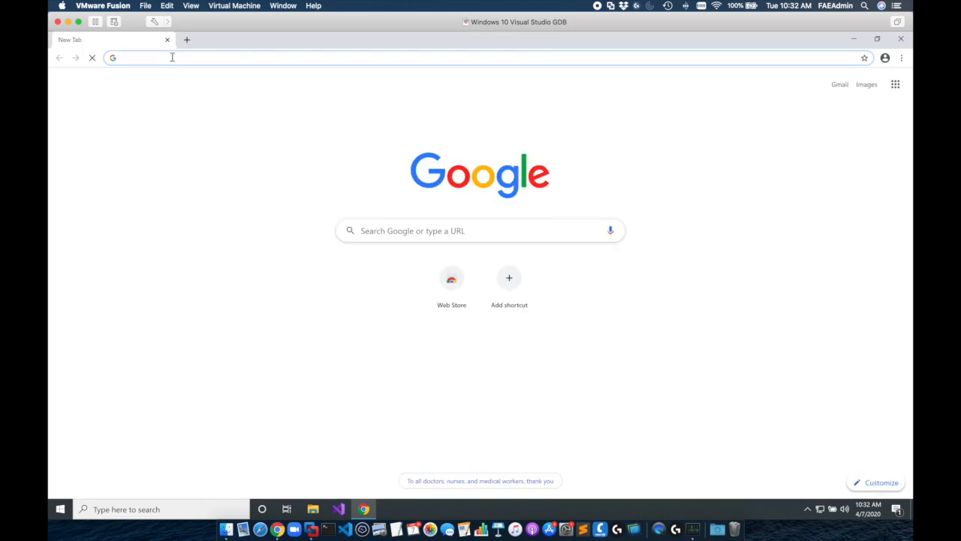
# - Search 'visual gdb', reach visualgdb.com and download the VisualGDB installer
pyautogui.write('visual gdb')
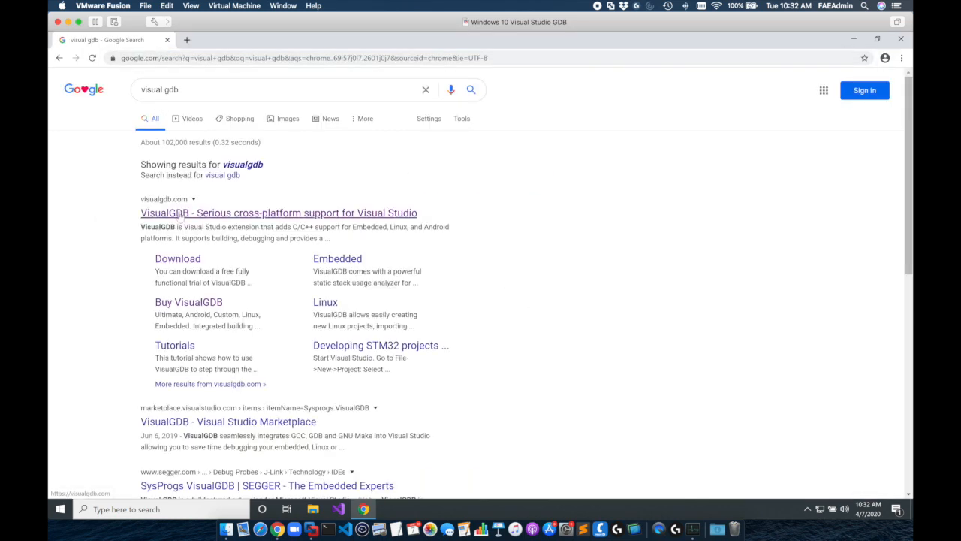
pyautogui.click(279, 213)
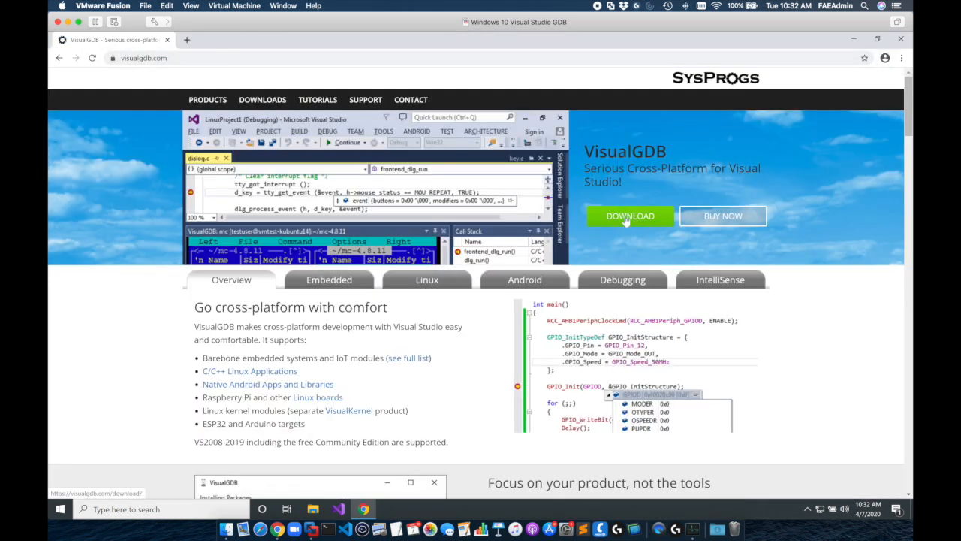
pyautogui.click(631, 216)
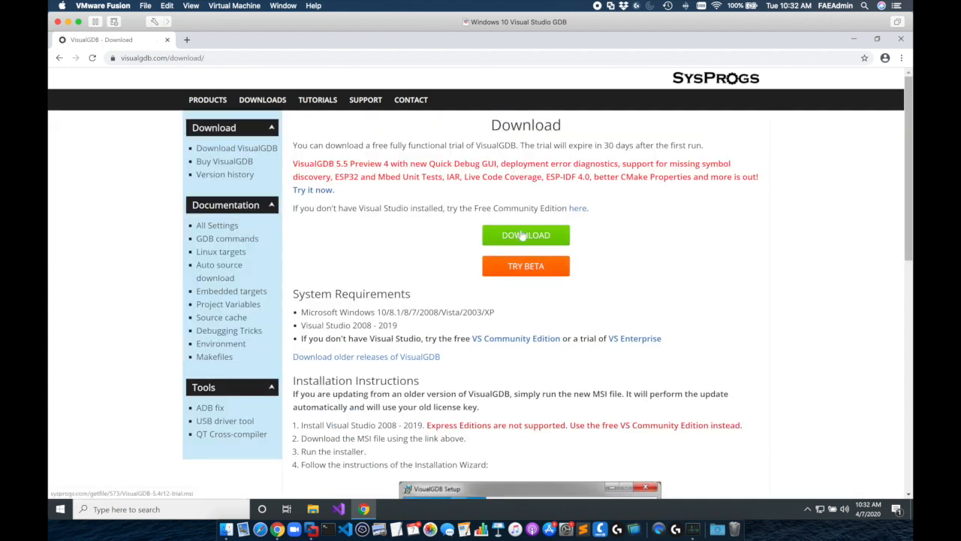
pyautogui.click(525, 234)
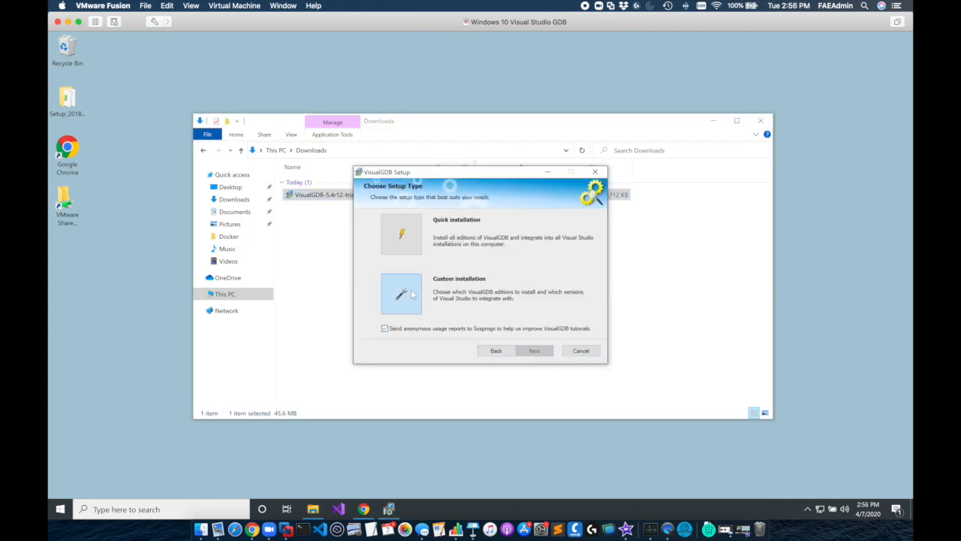
# - Install VisualGDB with Custom installation for Visual Studio Community 2019, view pricing, and finish the wizard
pyautogui.click(535, 352)
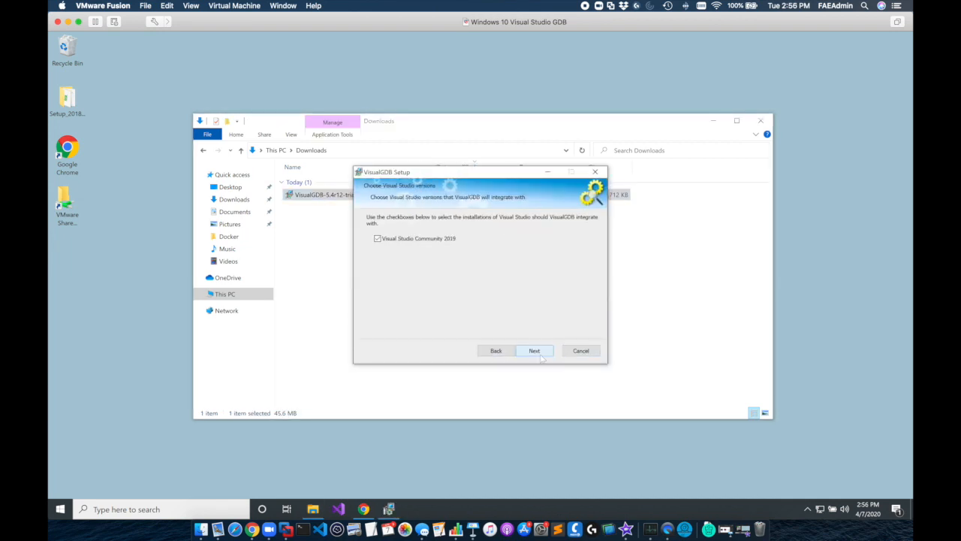
pyautogui.click(534, 351)
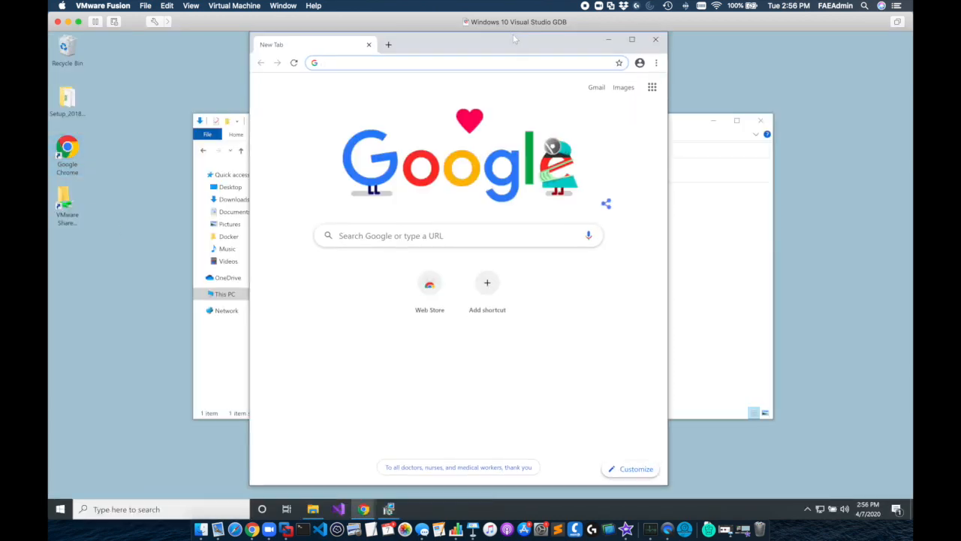
pyautogui.write('visual gdb')
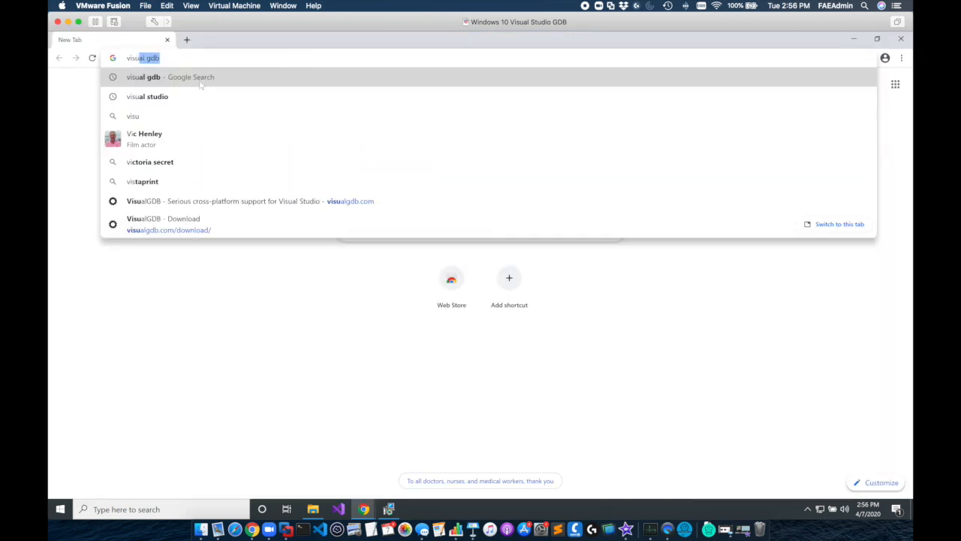
pyautogui.click(248, 201)
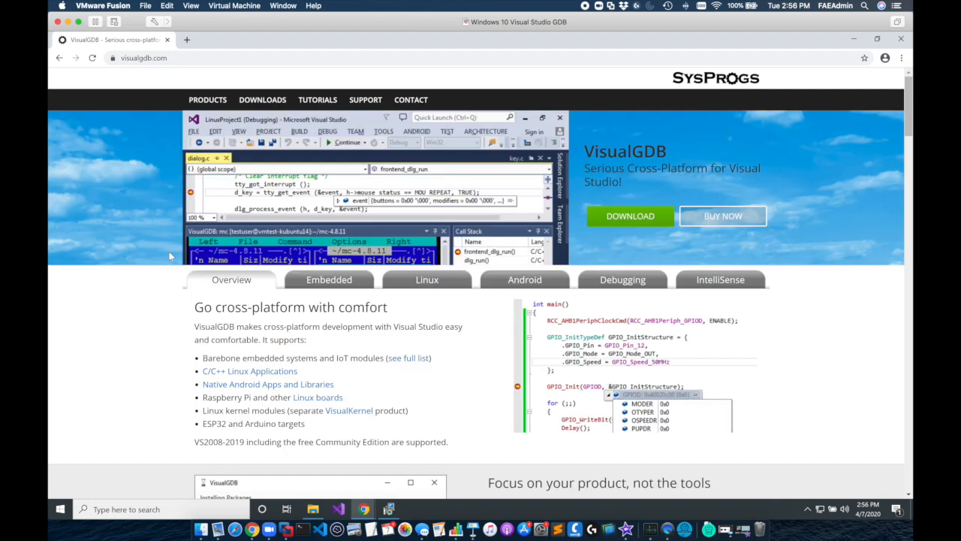
pyautogui.click(720, 216)
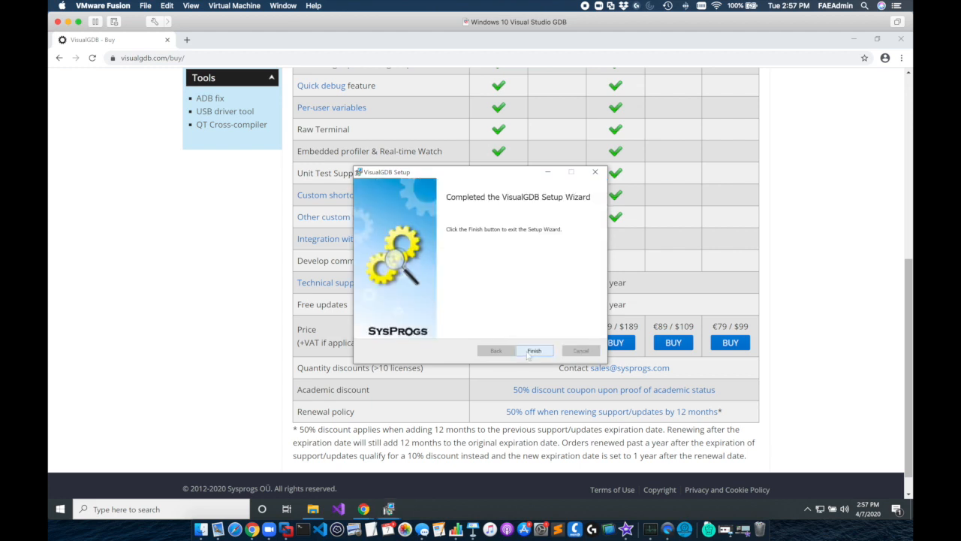
pyautogui.click(534, 352)
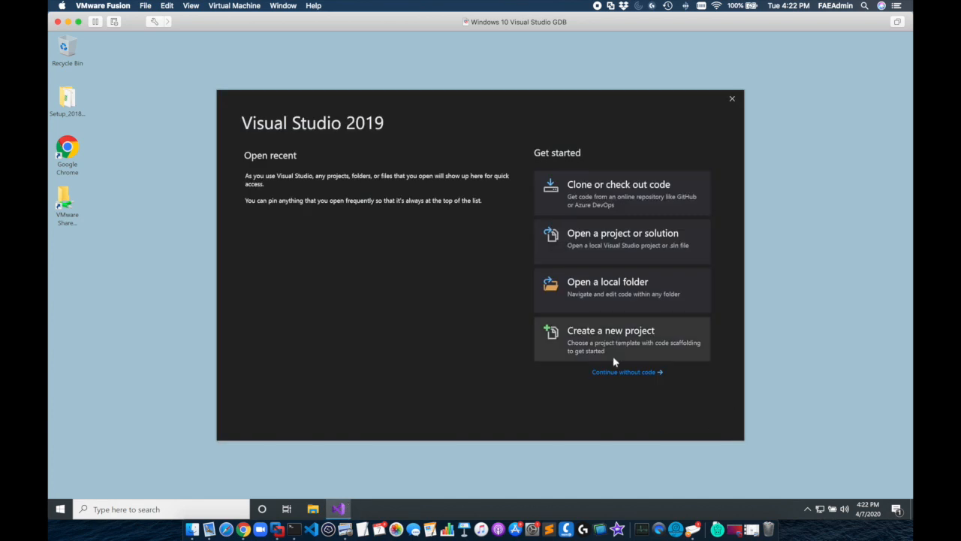
# - Create a new Linux Application project named helloWorld using GNU Make
pyautogui.click(610, 330)
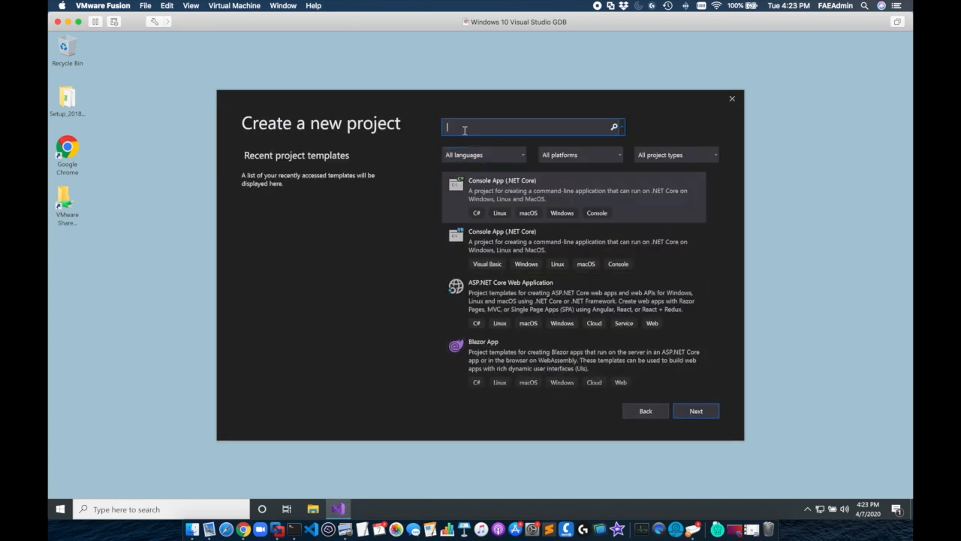
pyautogui.write('linux')
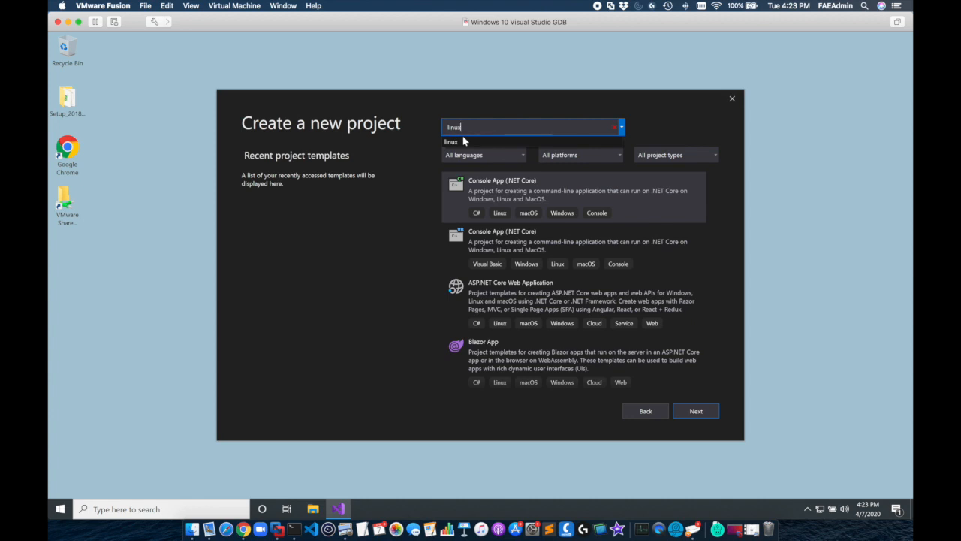
pyautogui.click(695, 411)
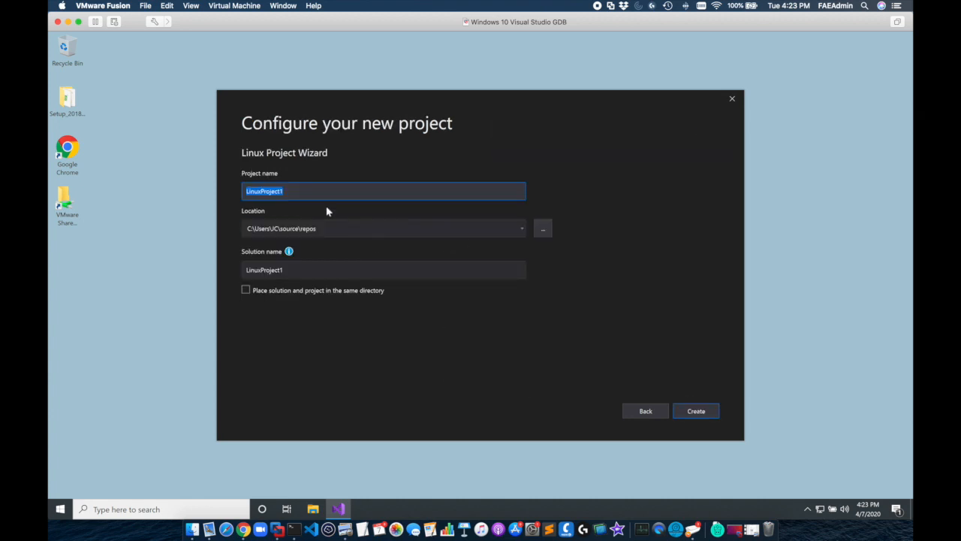
pyautogui.write('helloWorld')
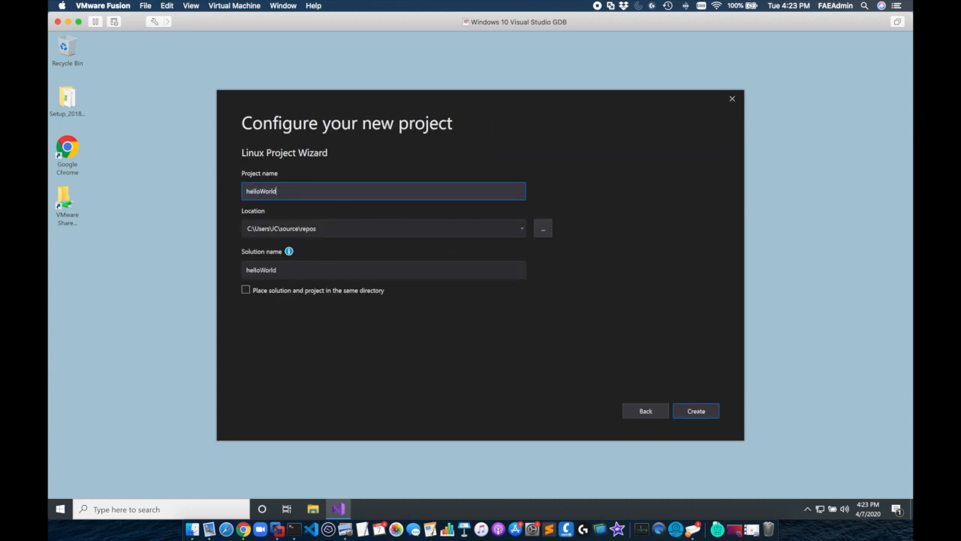
pyautogui.click(695, 411)
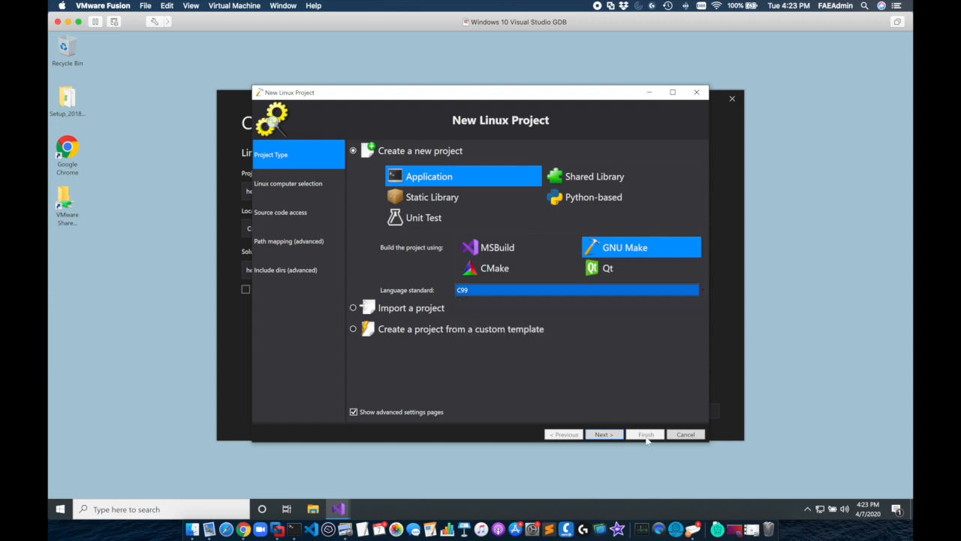
pyautogui.click(603, 433)
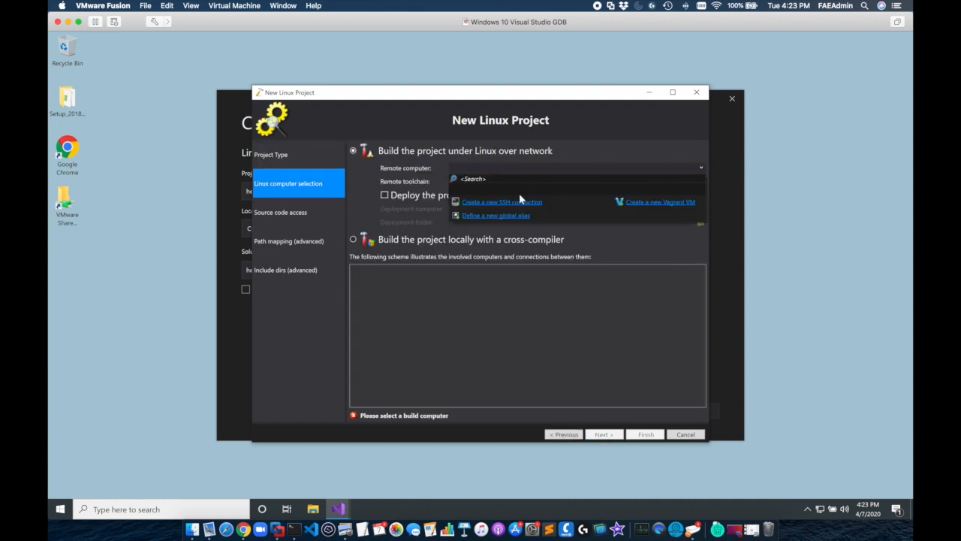
# - Add an SSH build connection to 10.6.10.99 as user wago with password
pyautogui.click(501, 201)
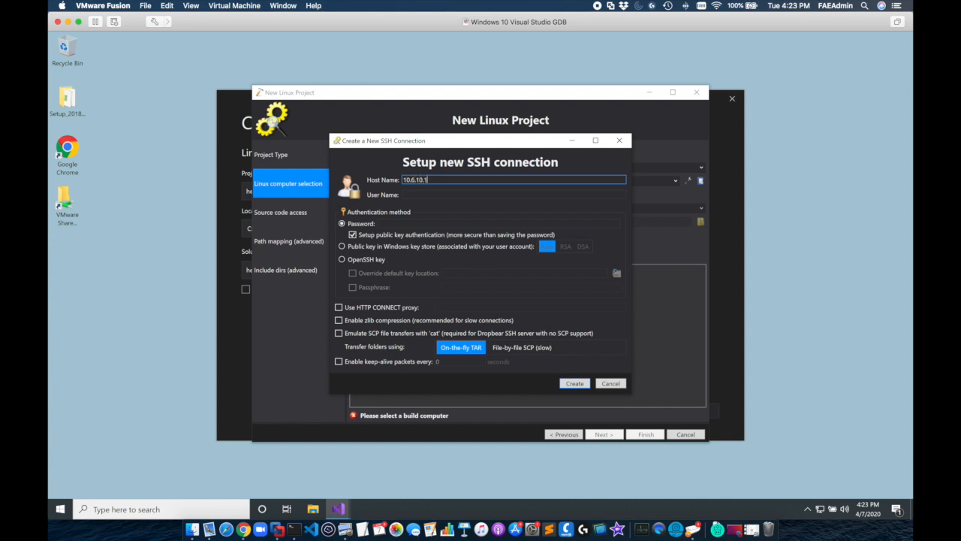
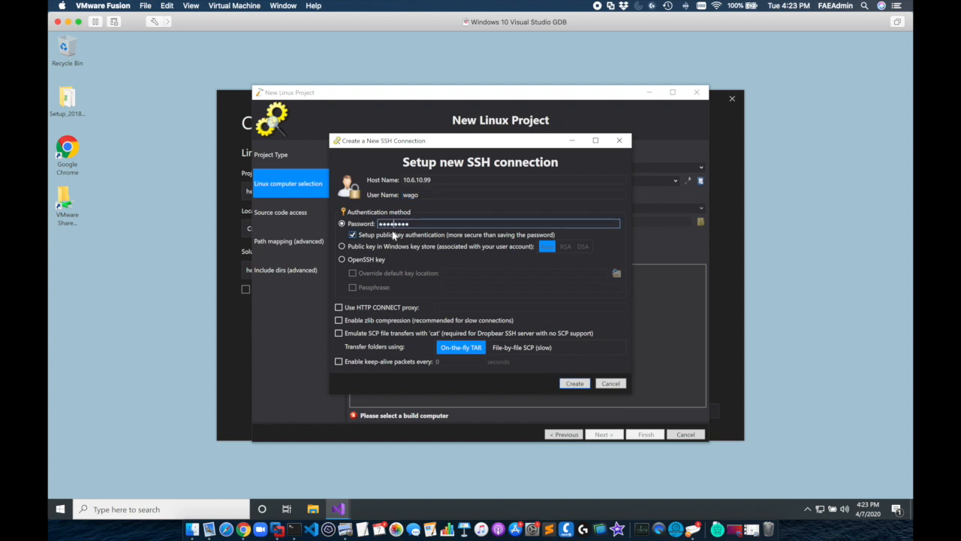
pyautogui.click(573, 382)
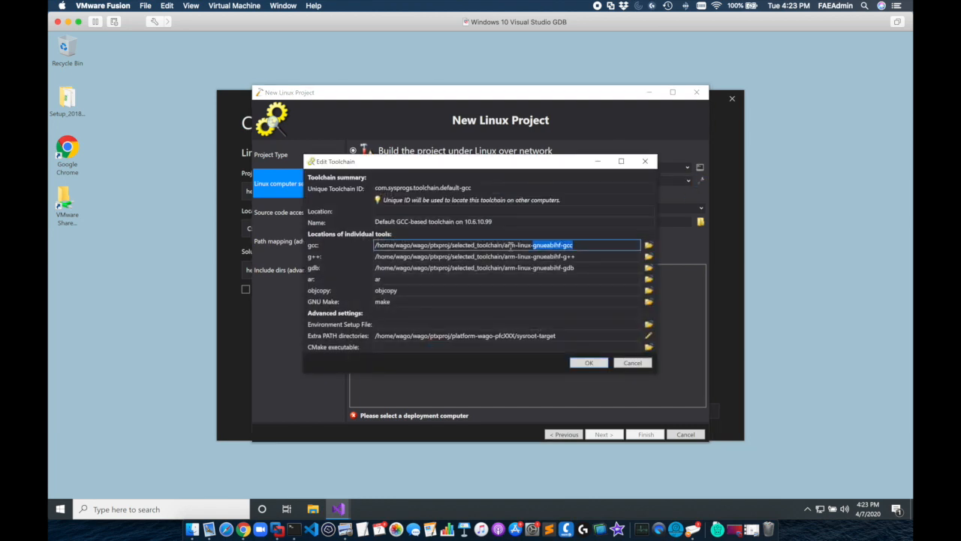
# - Point the toolchain's gcc, g++ and gdb to arm-linux-gnueabihf binaries with the extra PATH directory
pyautogui.click(488, 255)
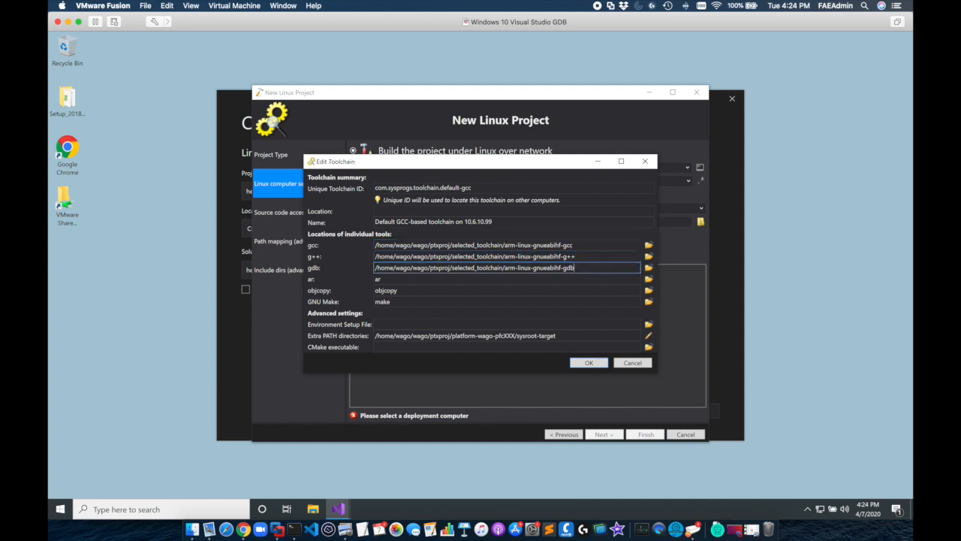
pyautogui.click(503, 336)
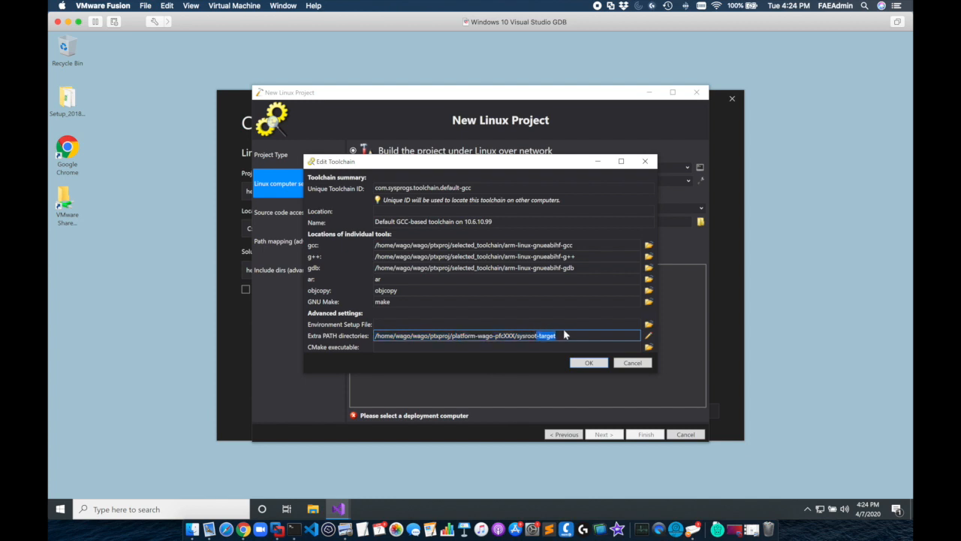
# - Accept the toolchain and add a deployment SSH connection to 10.6.10.148 as root without public key setup
pyautogui.click(589, 362)
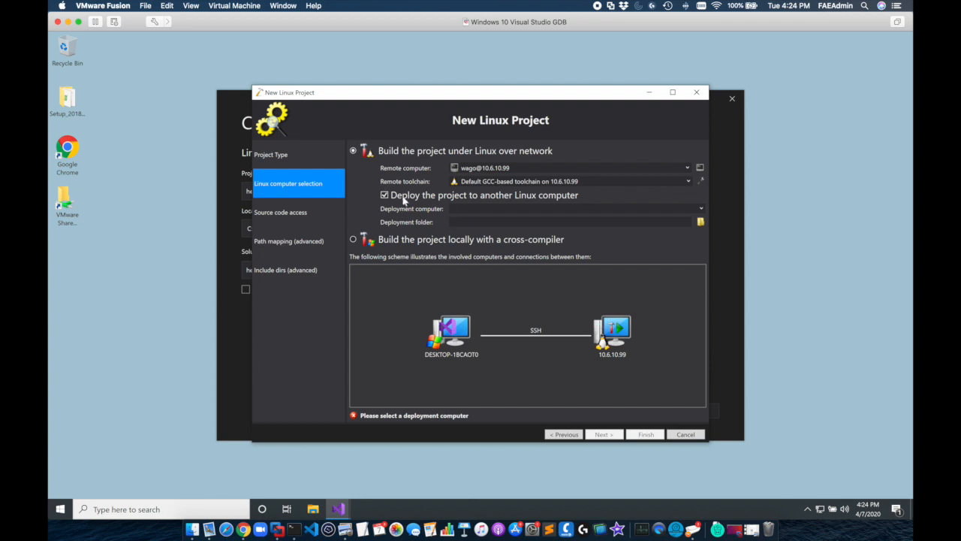
pyautogui.click(700, 207)
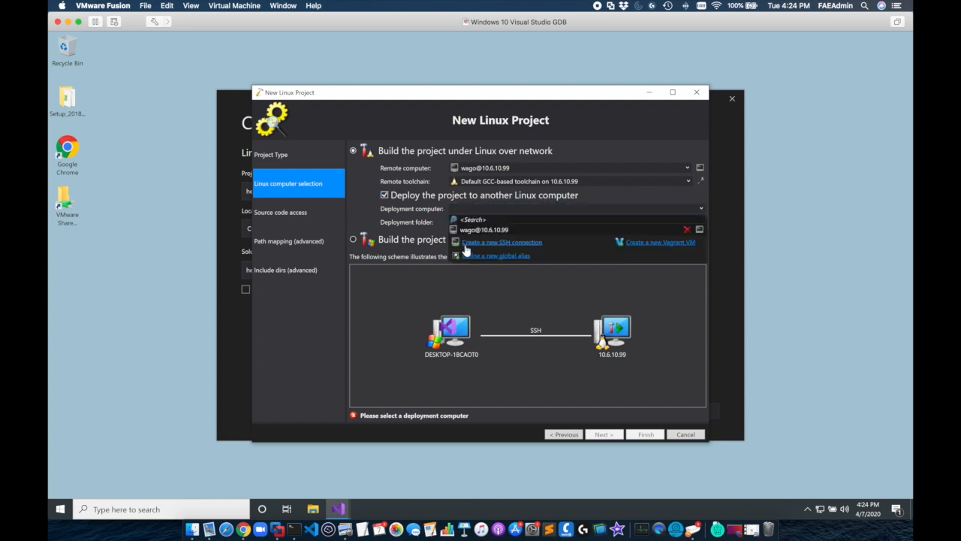
pyautogui.click(502, 242)
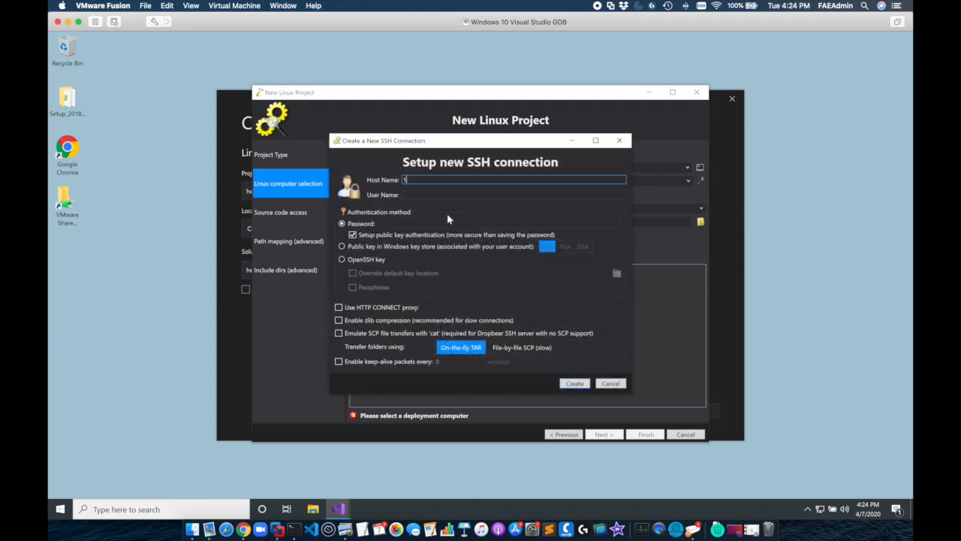
pyautogui.write('10.6.10.148')
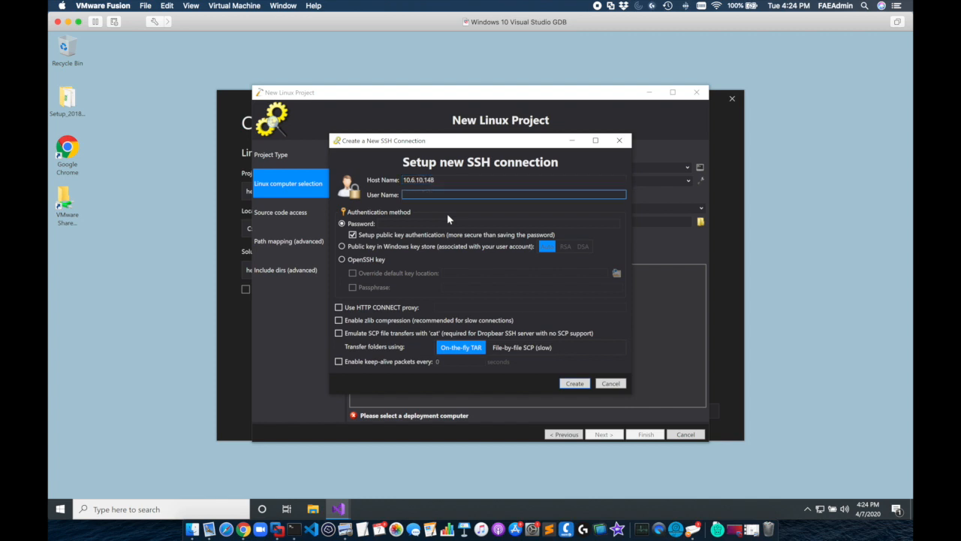
pyautogui.write('root')
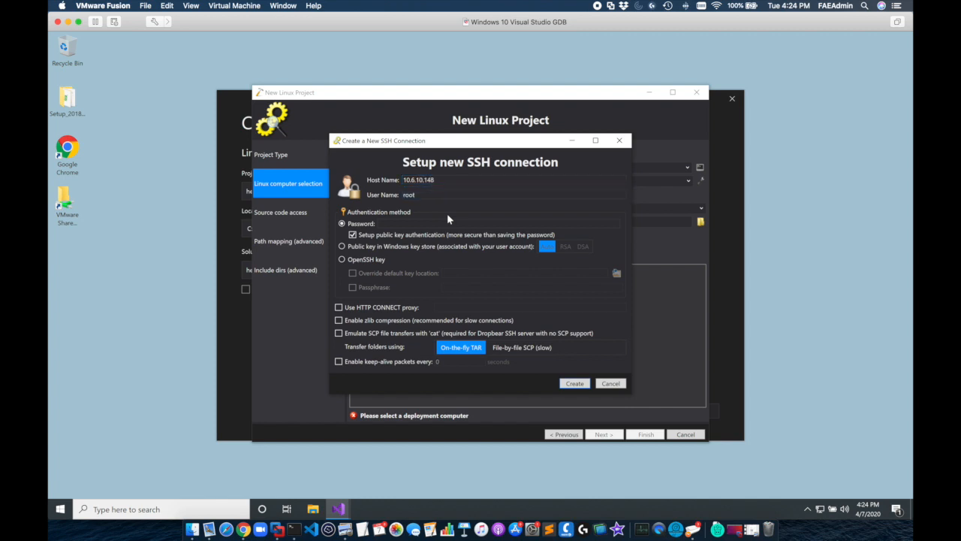
pyautogui.write('••••')
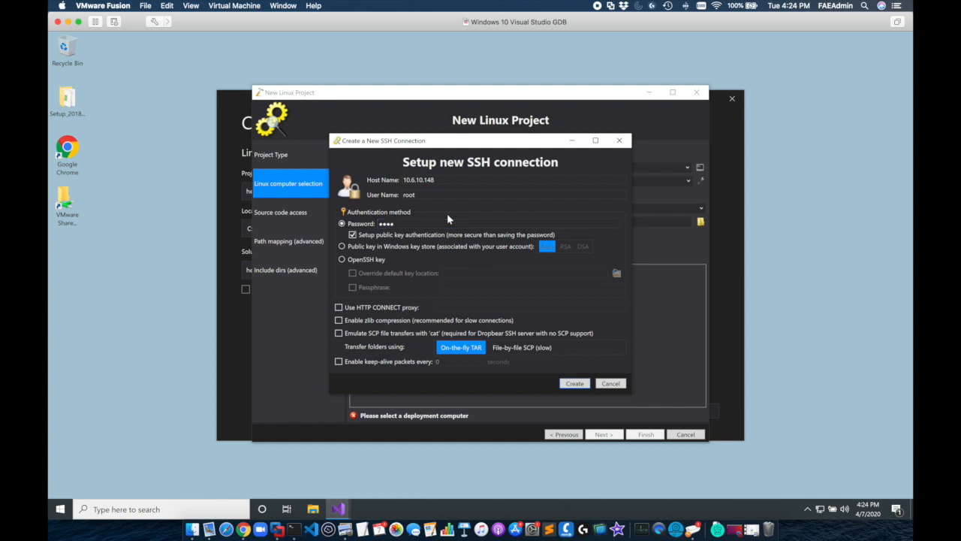
pyautogui.click(352, 234)
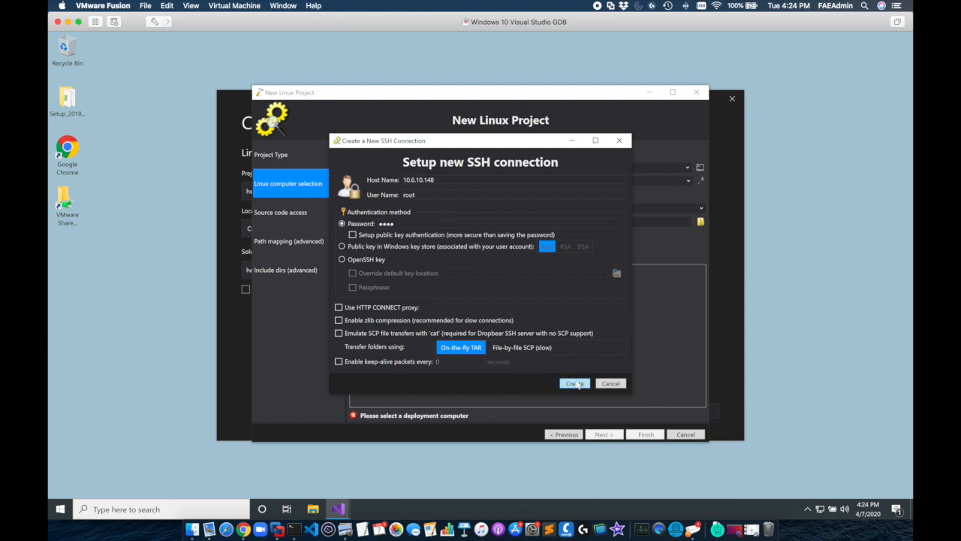
pyautogui.click(573, 383)
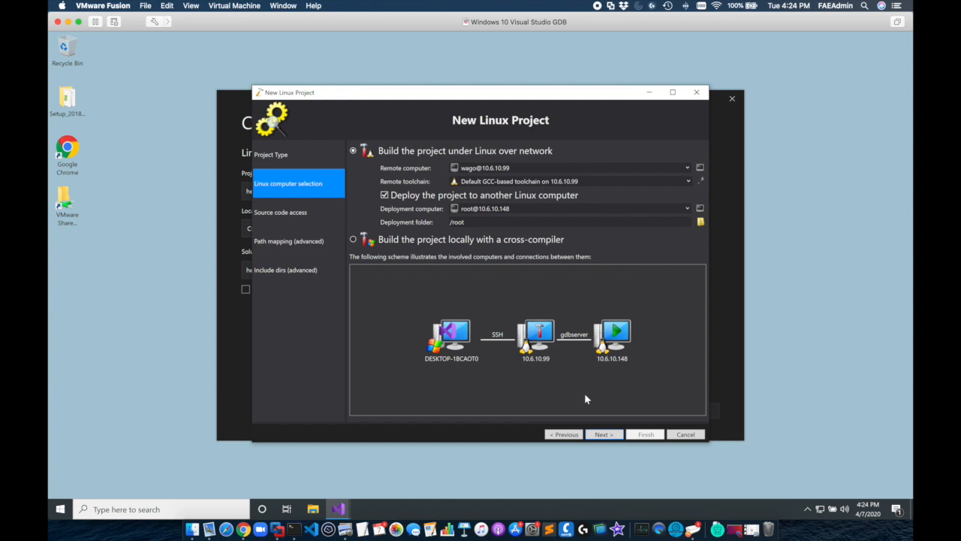
# - Set the deployment folder to /root and continue to the next wizard step
pyautogui.click(570, 222)
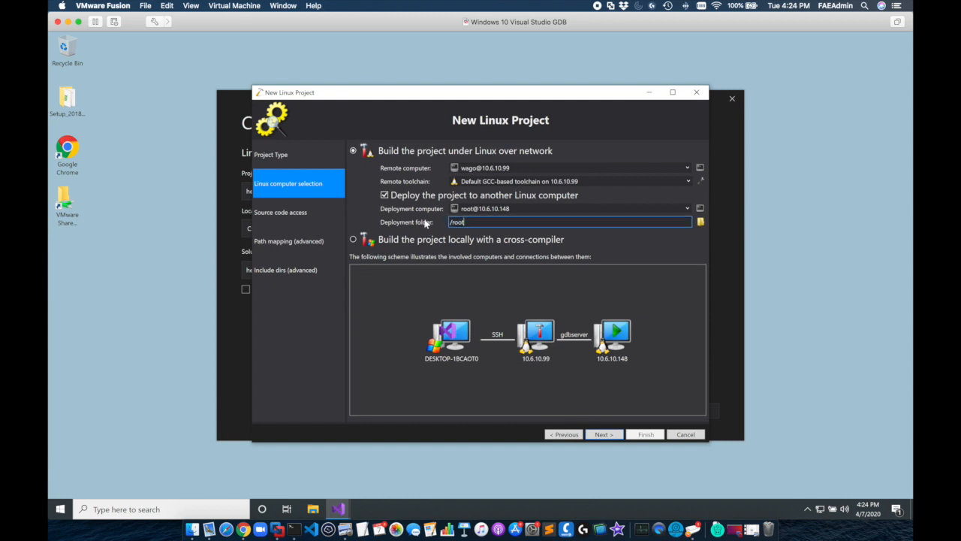
pyautogui.click(604, 434)
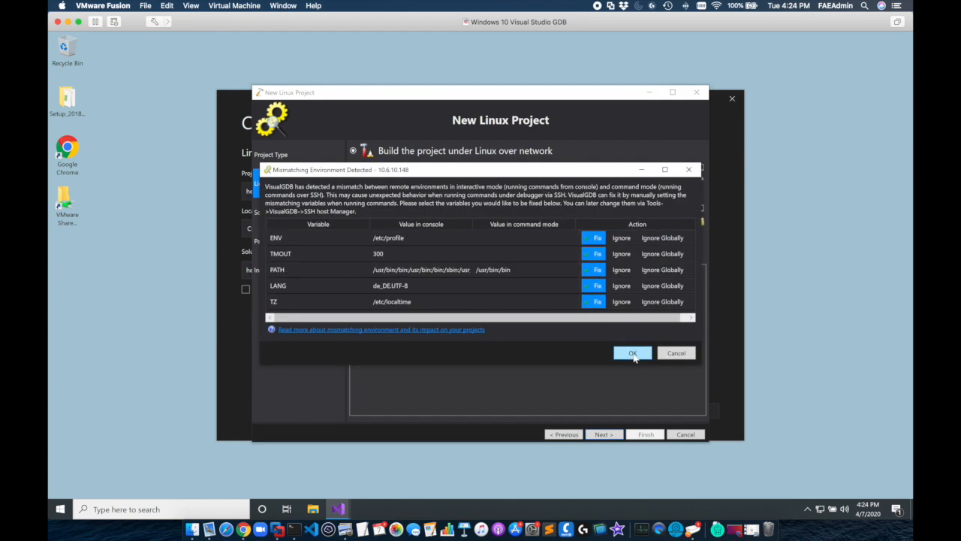
pyautogui.moveTo(557, 175)
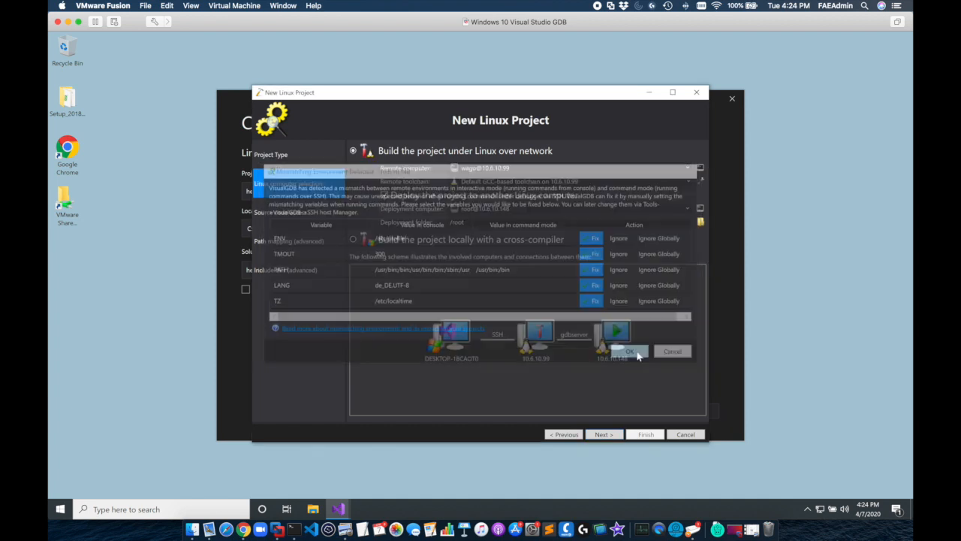
# - Accept path mapping and include directory defaults and finish creating the helloWorld project
pyautogui.click(629, 351)
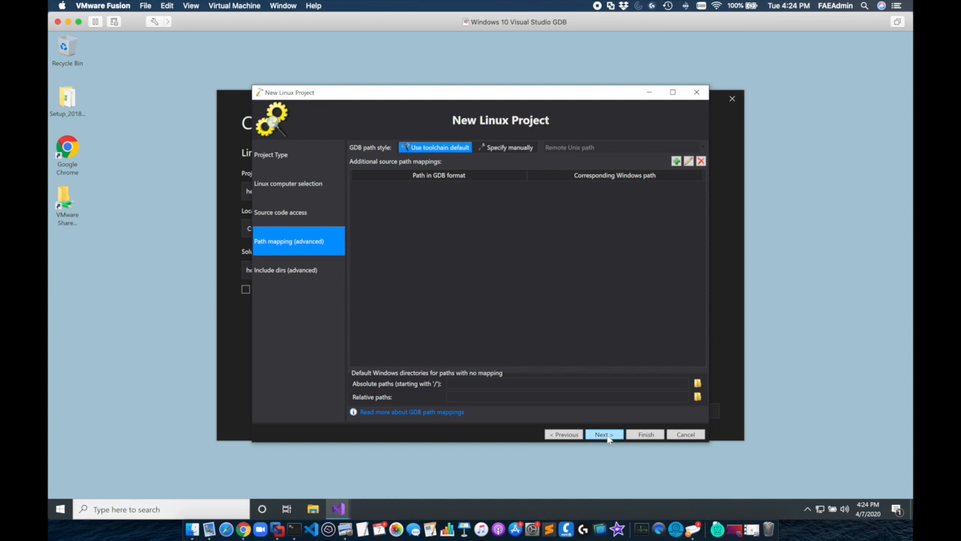
pyautogui.click(603, 434)
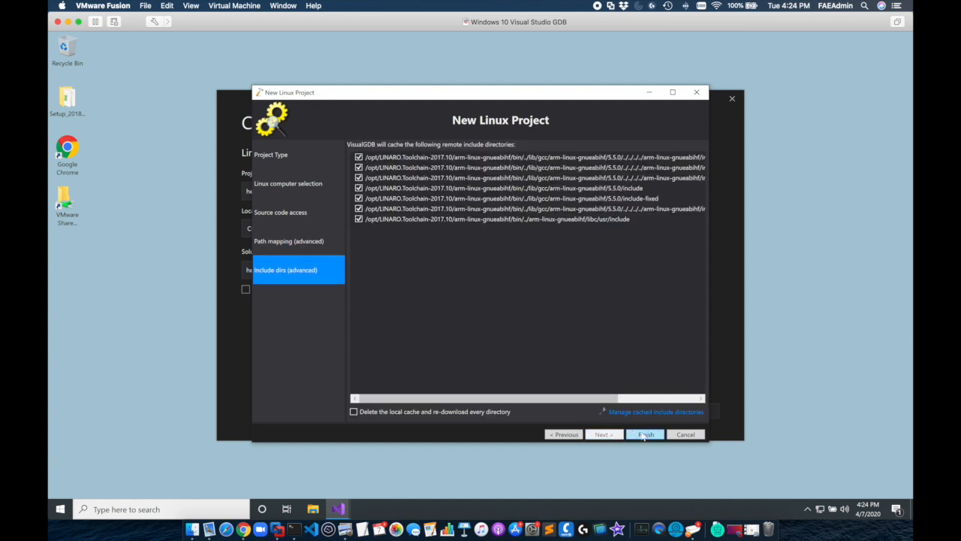
pyautogui.click(644, 434)
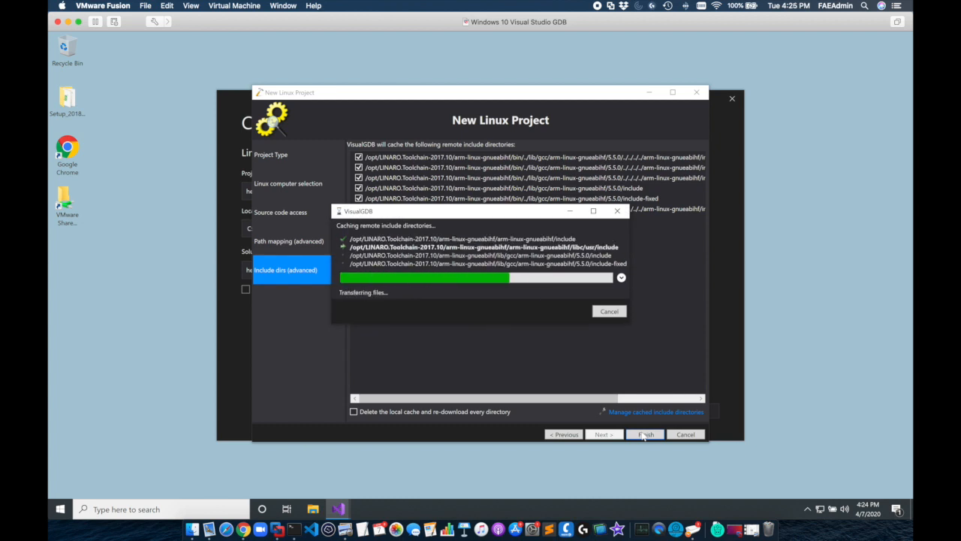
pyautogui.click(644, 433)
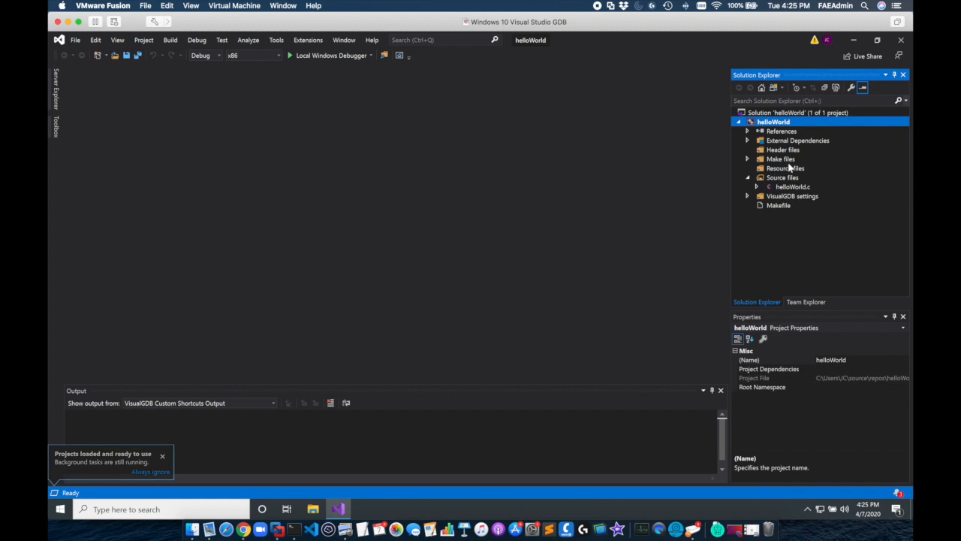
# - Open helloWorld.c from Solution Explorer and set a breakpoint on the fflush line
pyautogui.click(797, 111)
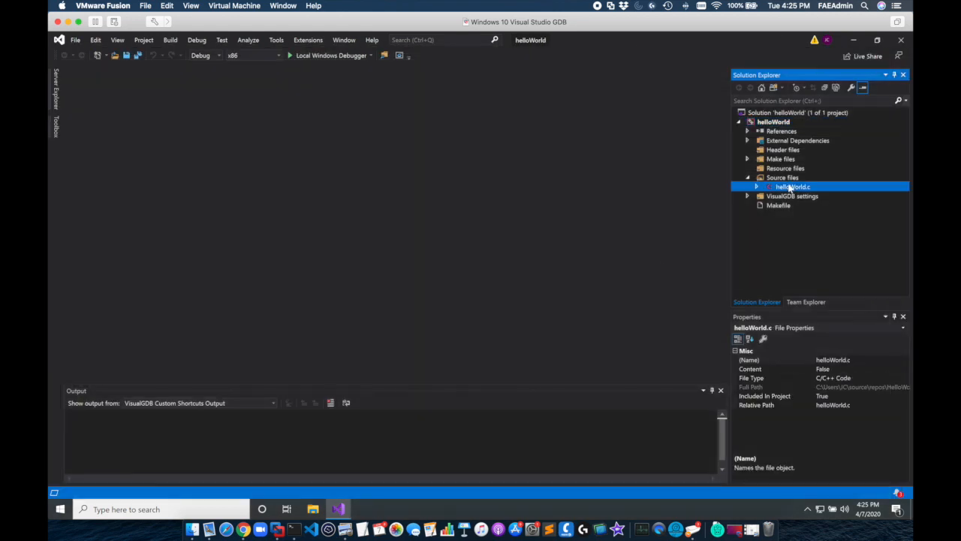
pyautogui.doubleClick(792, 186)
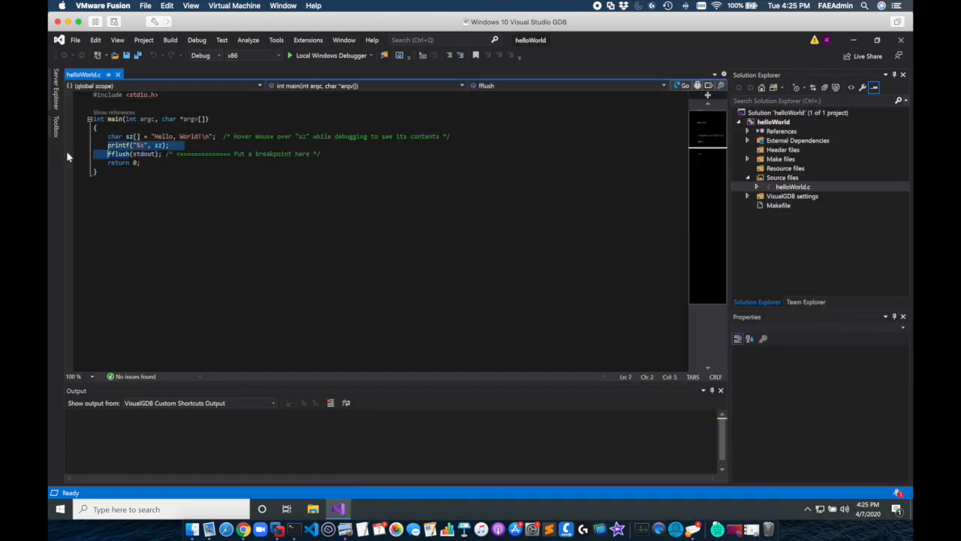
pyautogui.click(69, 153)
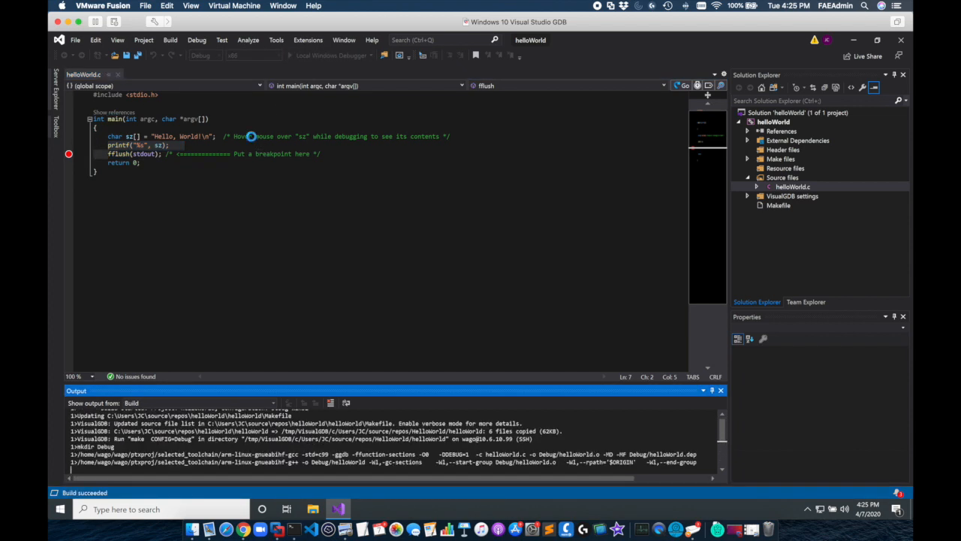
# - Debug on the WAGO controller, add sz ('Hello, World!') to Watch 1, and continue past the breakpoint
pyautogui.click(290, 54)
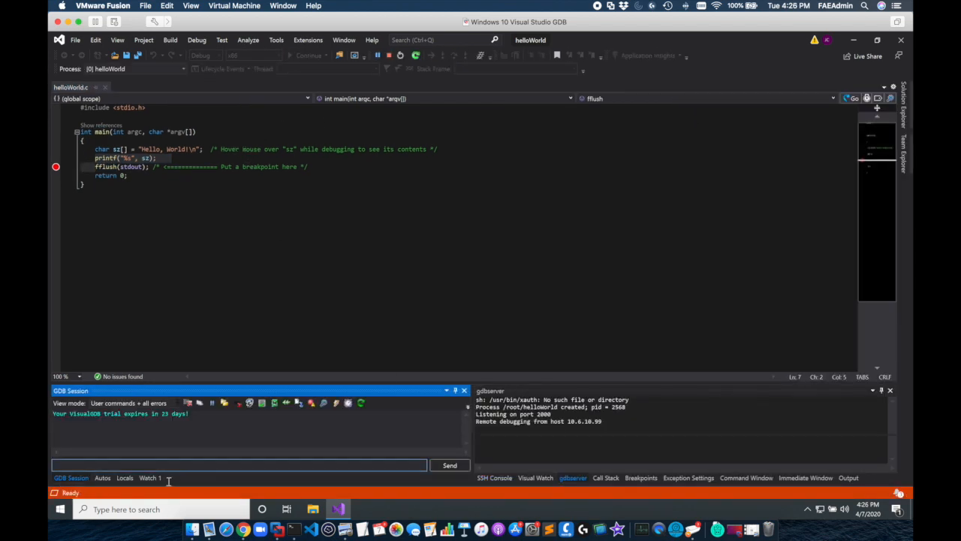
pyautogui.click(289, 54)
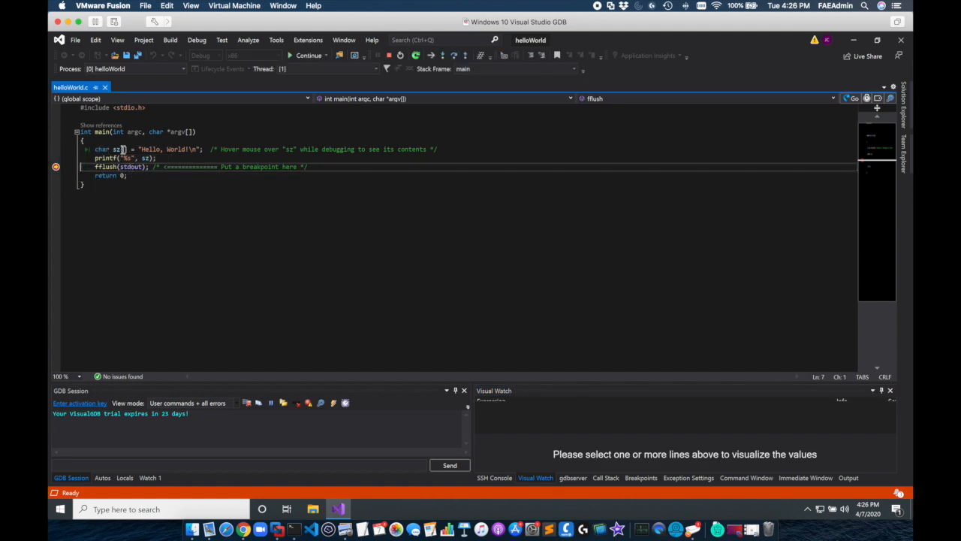
pyautogui.moveTo(121, 149)
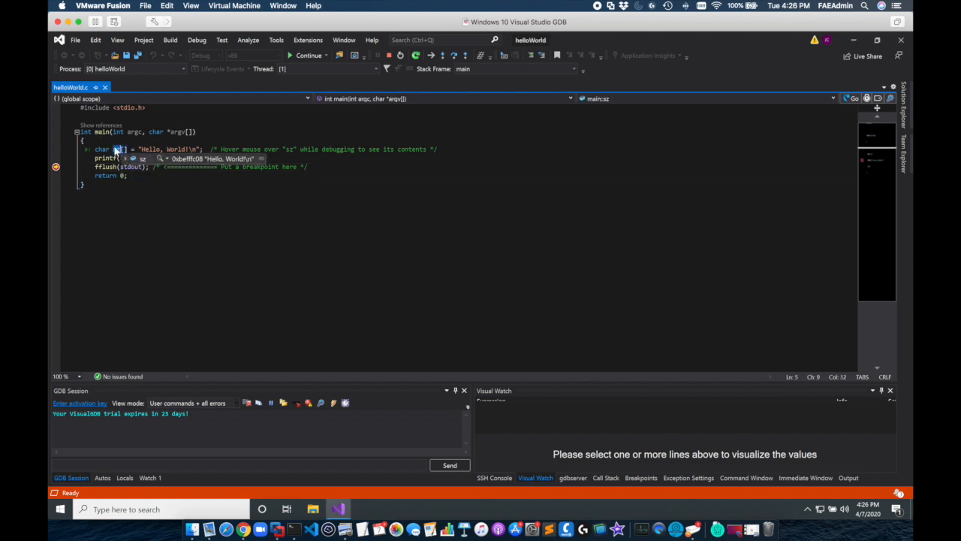
pyautogui.rightClick(117, 148)
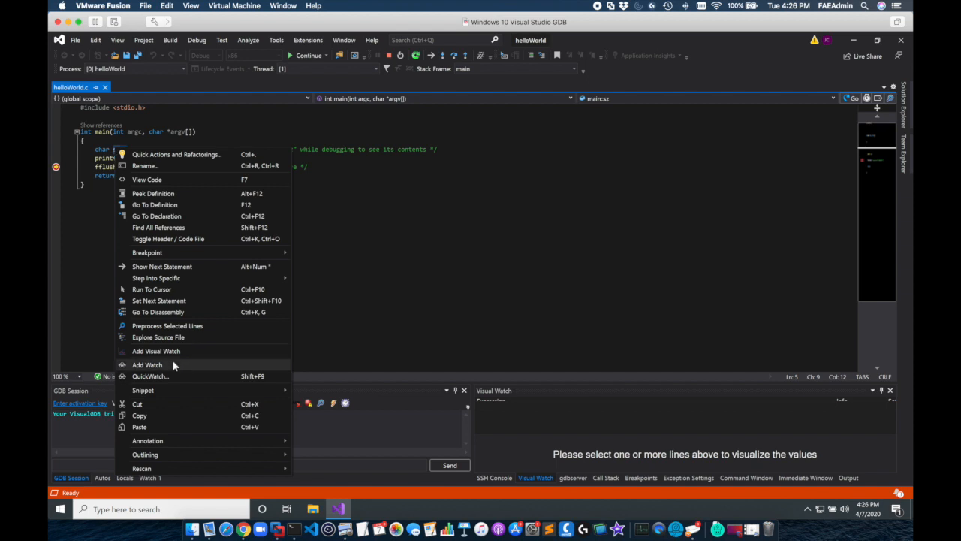
pyautogui.click(147, 365)
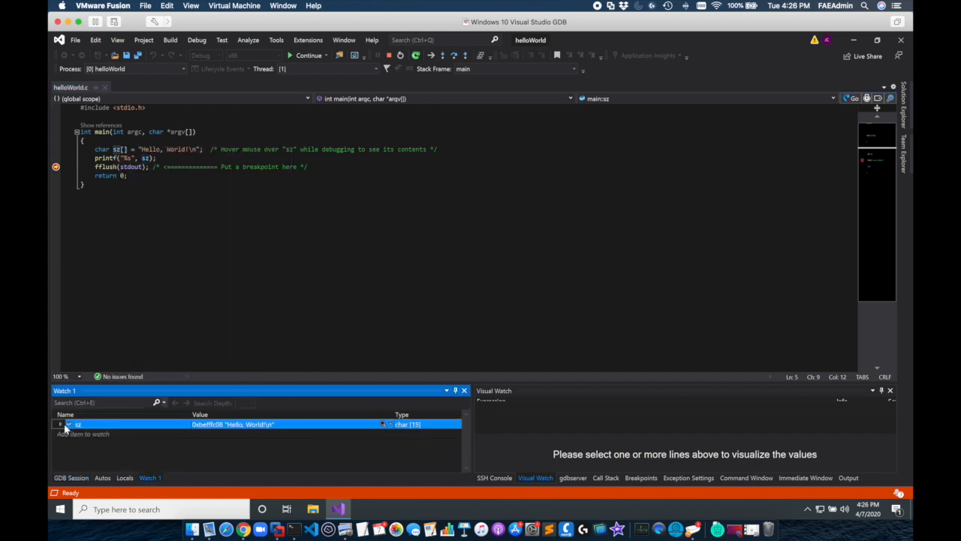
pyautogui.click(306, 55)
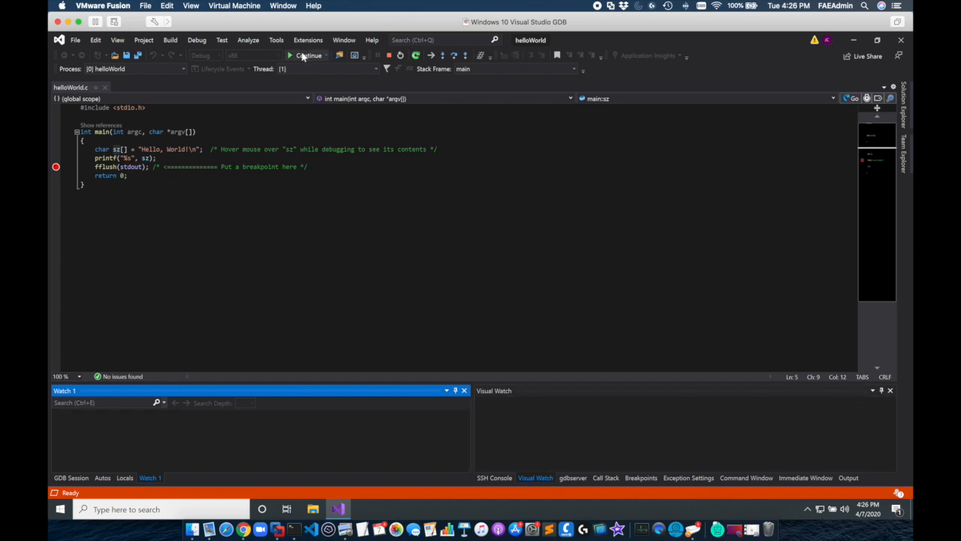
pyautogui.click(303, 56)
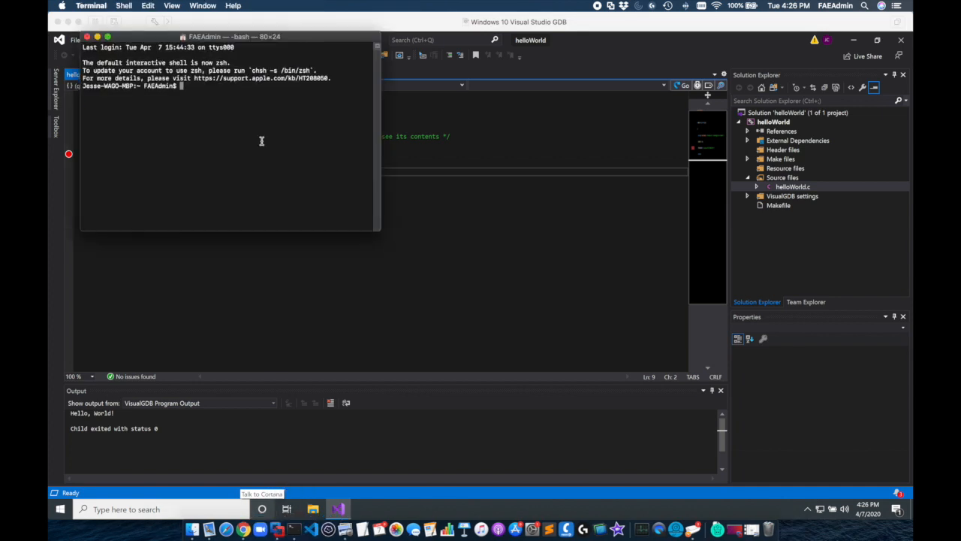
pyautogui.write('ssh root@10.6.10.148')
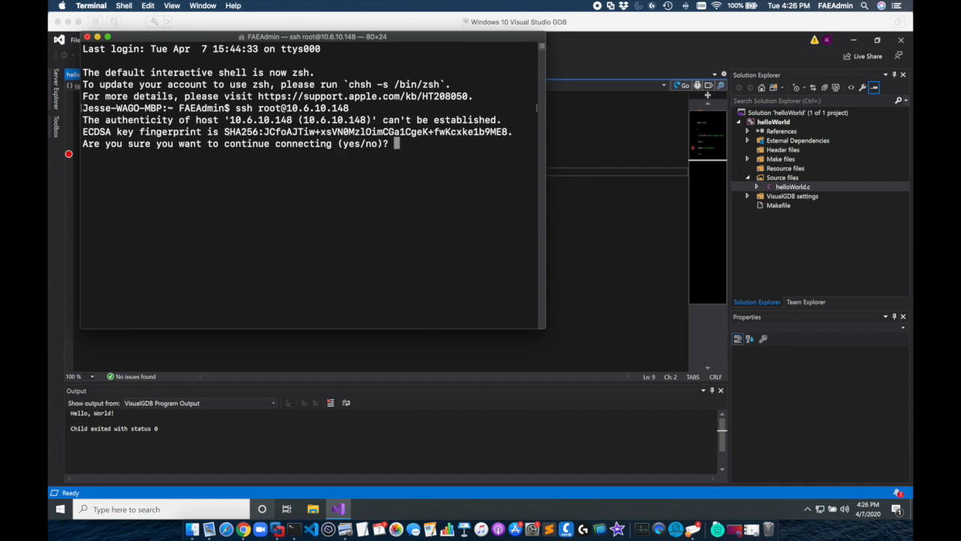
pyautogui.write('yes')
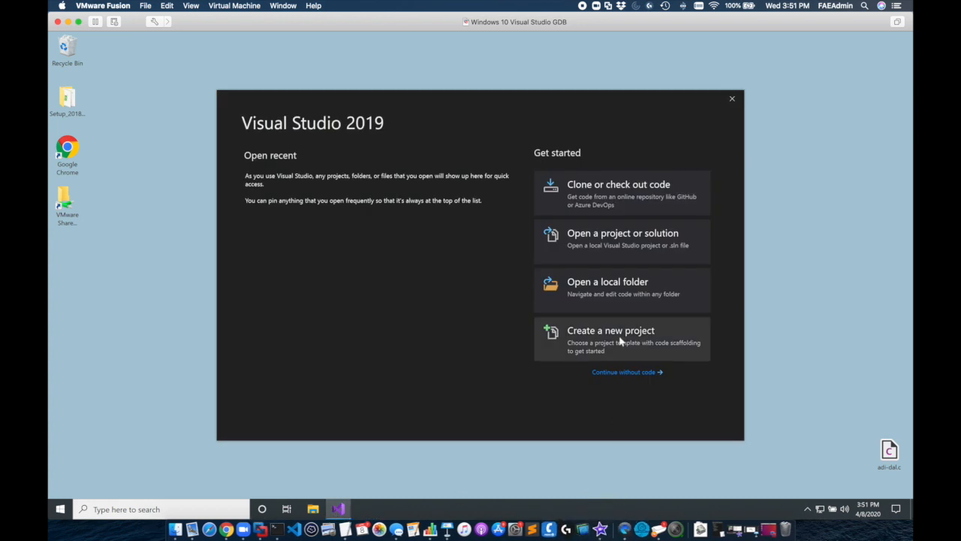
# - Create a new Linux Project Wizard project named helloKbus, dismissing the Clang IntelliSense notice
pyautogui.click(610, 330)
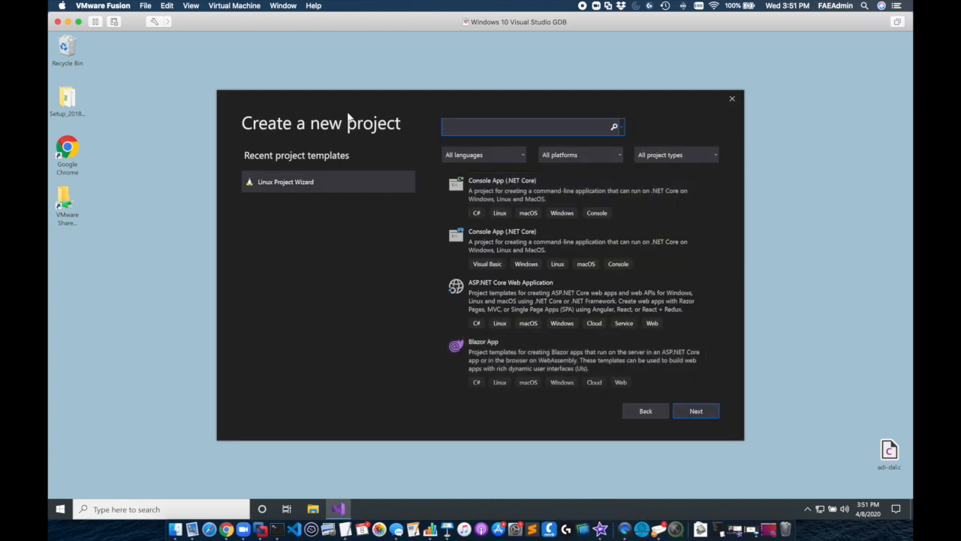
pyautogui.write('linux')
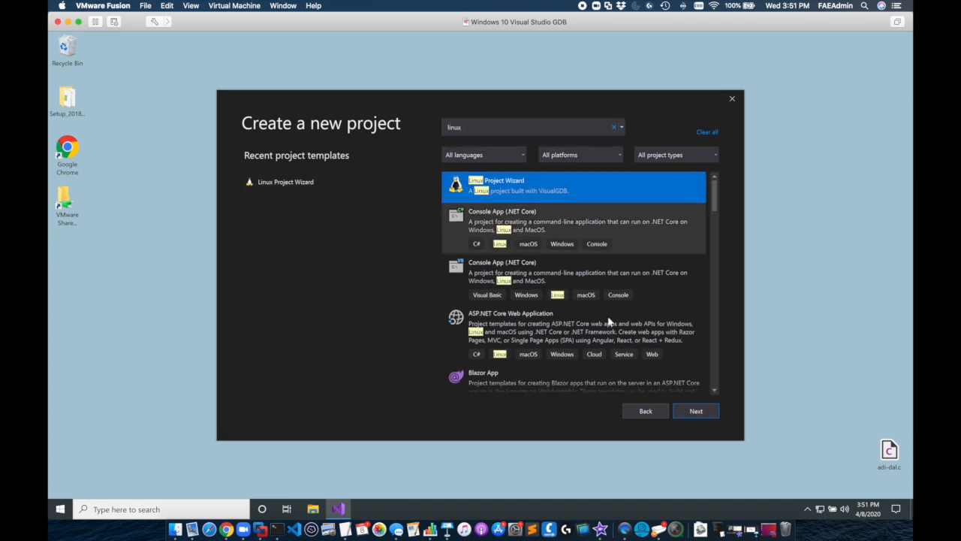
pyautogui.click(694, 411)
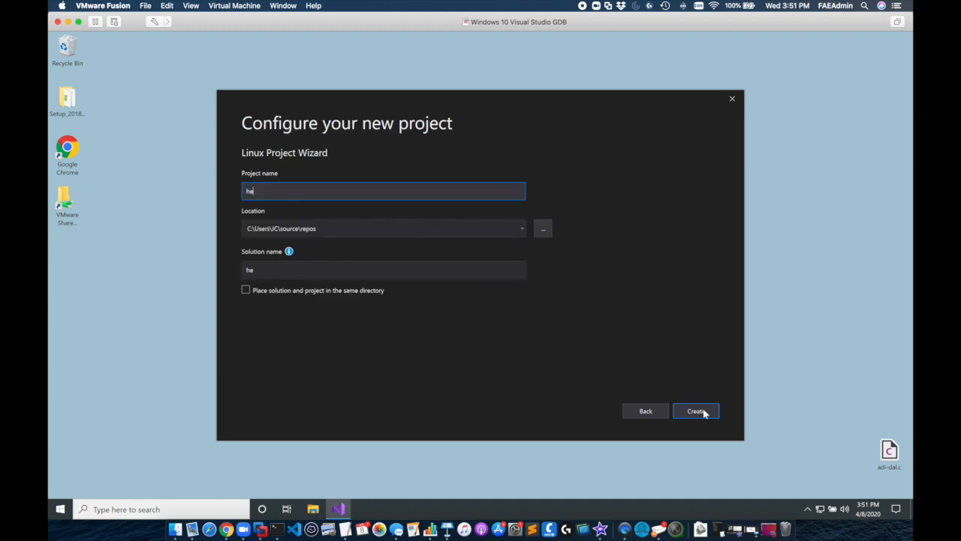
pyautogui.write('lloKbus')
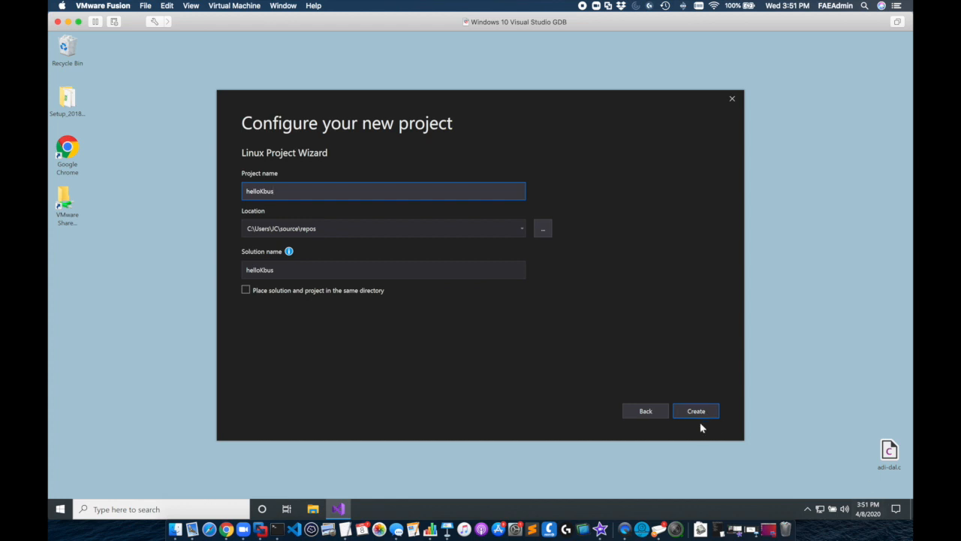
pyautogui.click(695, 411)
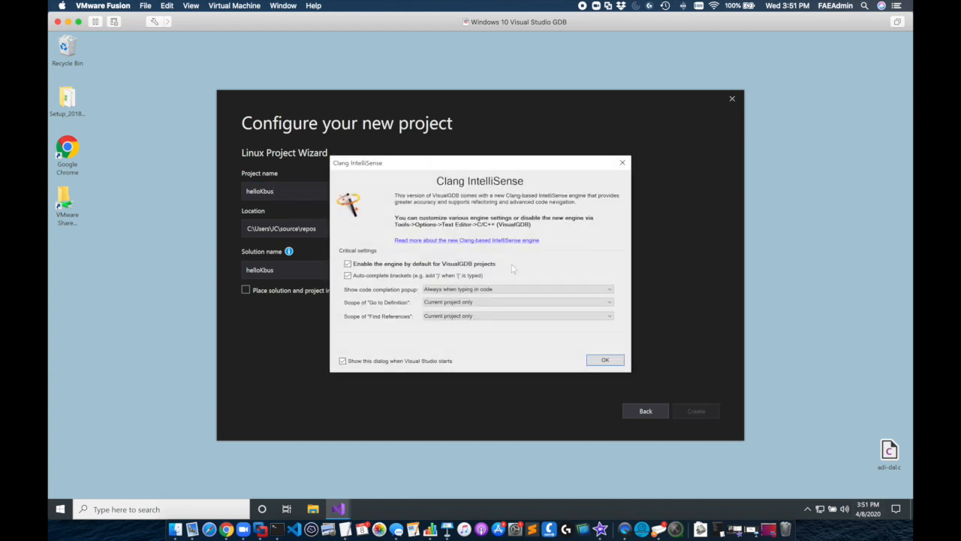
pyautogui.click(603, 360)
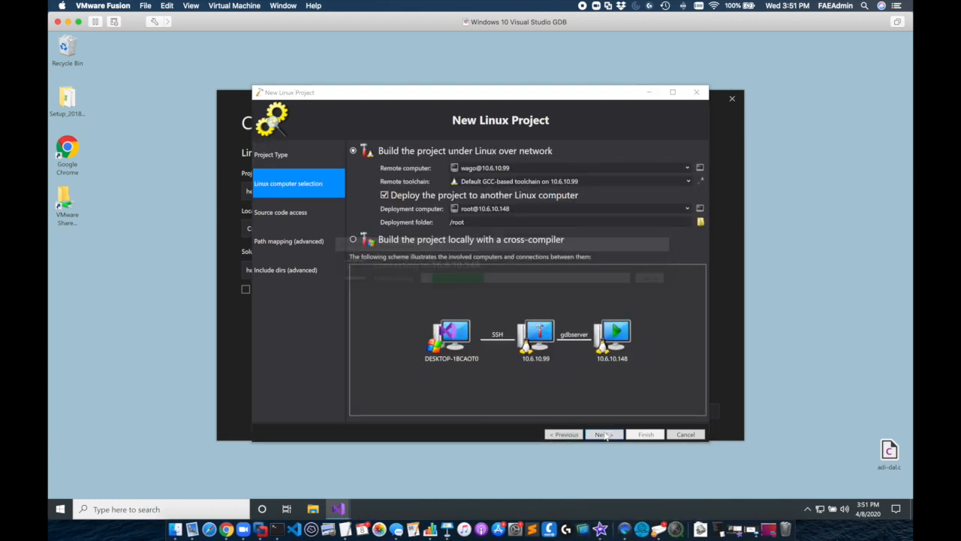
pyautogui.click(600, 434)
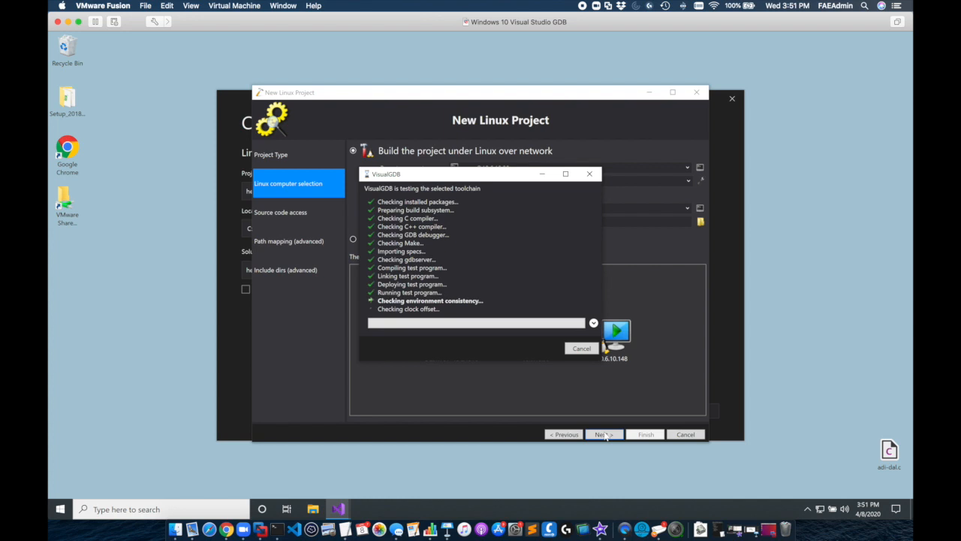
pyautogui.click(602, 434)
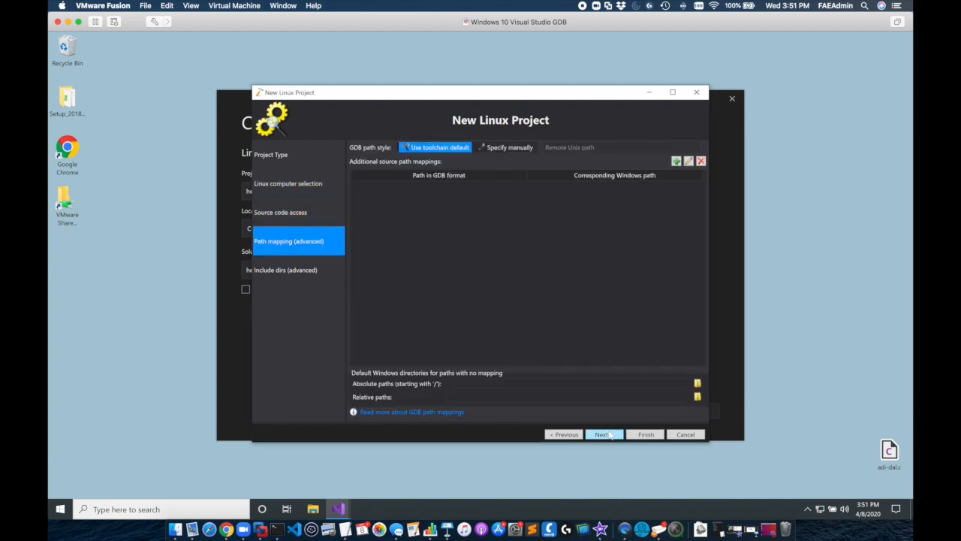
pyautogui.click(601, 434)
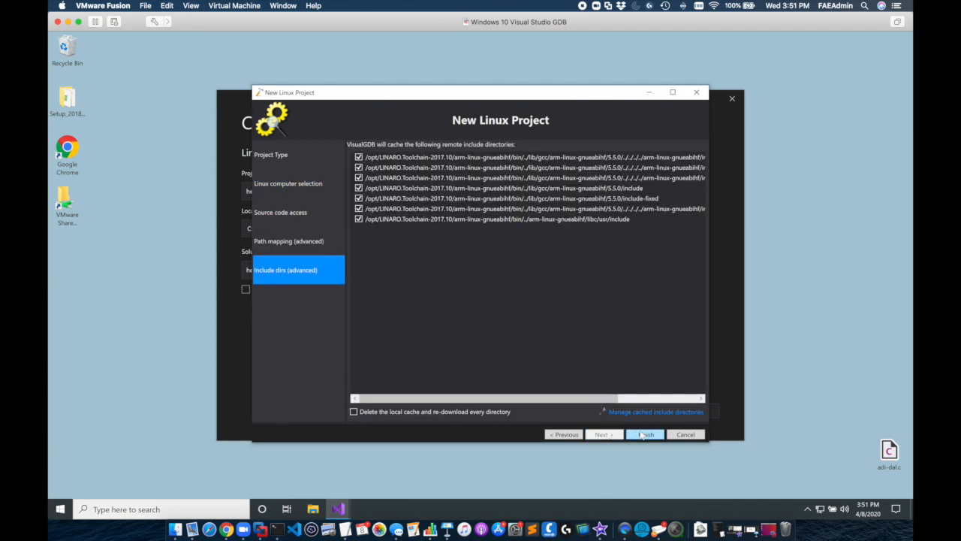
pyautogui.click(644, 434)
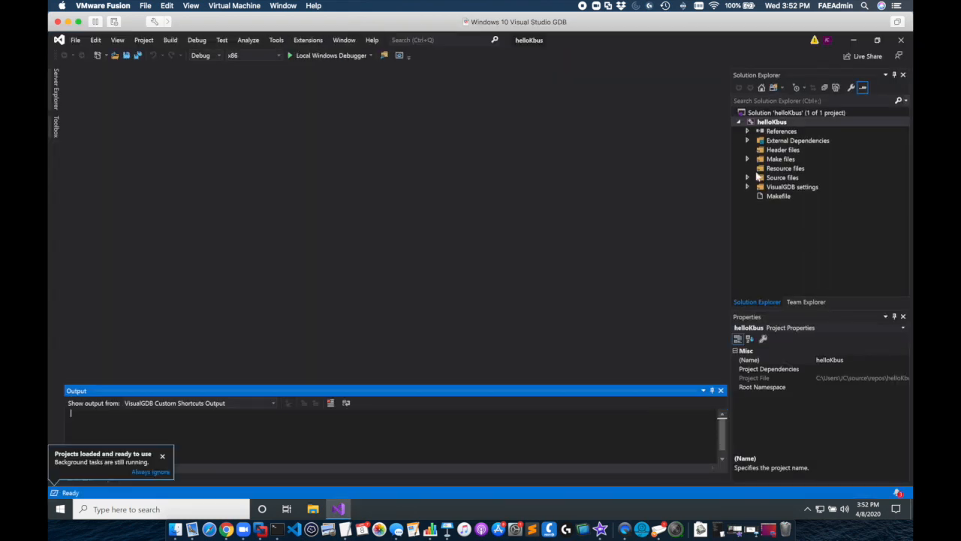
# - Load helloKbus.c with the KBUS demo source code taken from the desktop
pyautogui.click(748, 177)
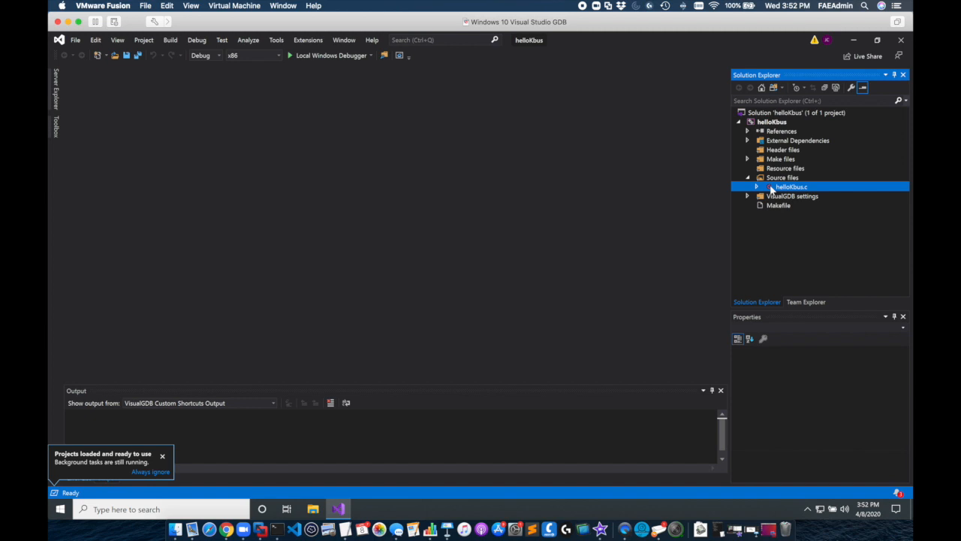
pyautogui.doubleClick(789, 186)
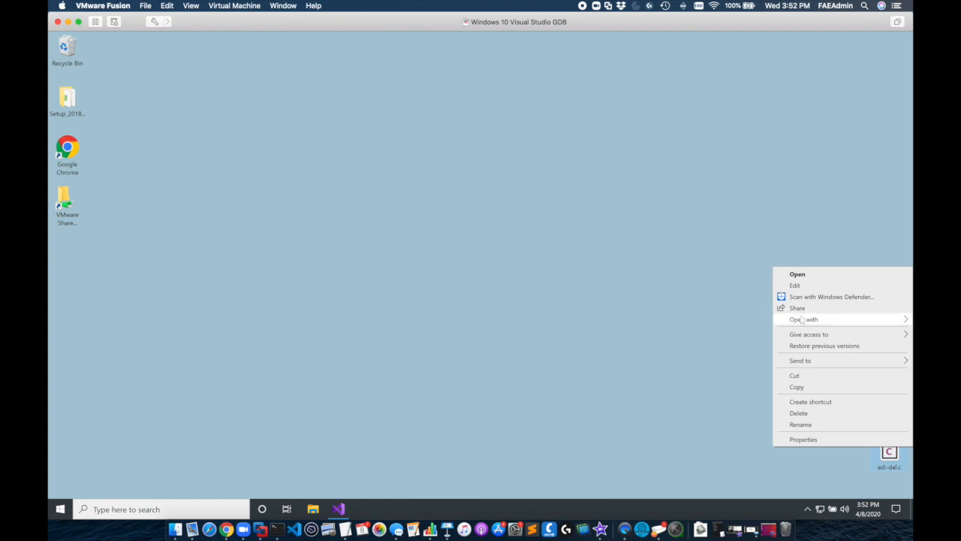
pyautogui.click(796, 273)
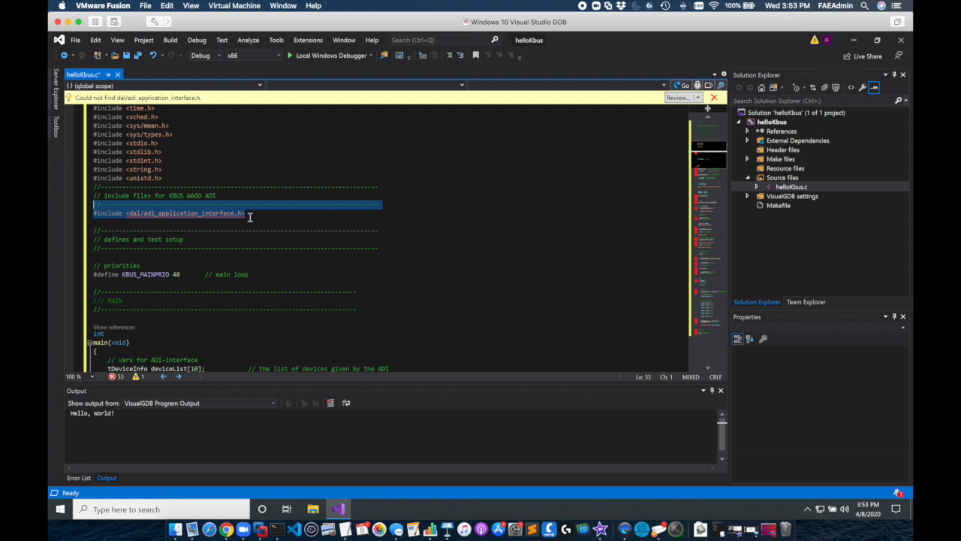
# - Reach the Include directories editor in helloKbus's VisualGDB Makefile settings and add an entry
pyautogui.rightClick(772, 122)
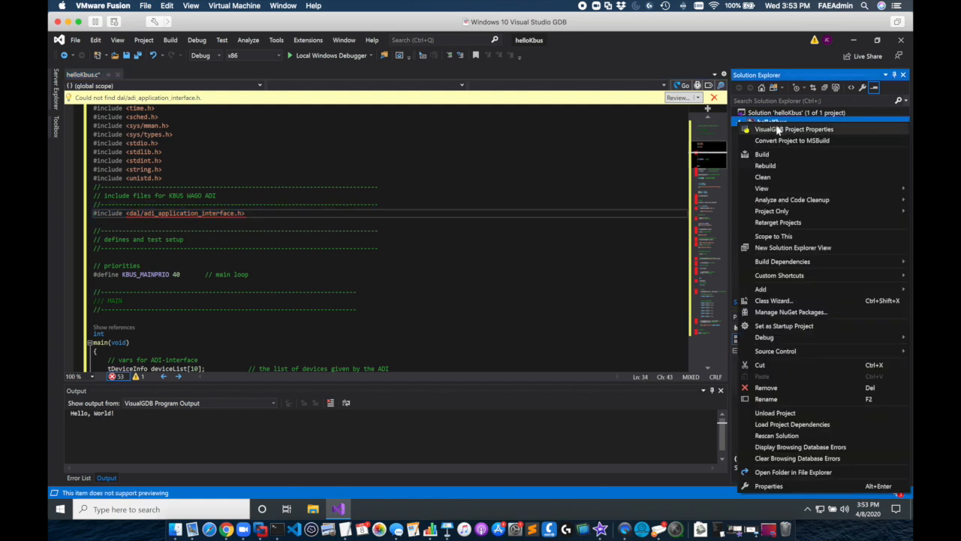
pyautogui.click(793, 129)
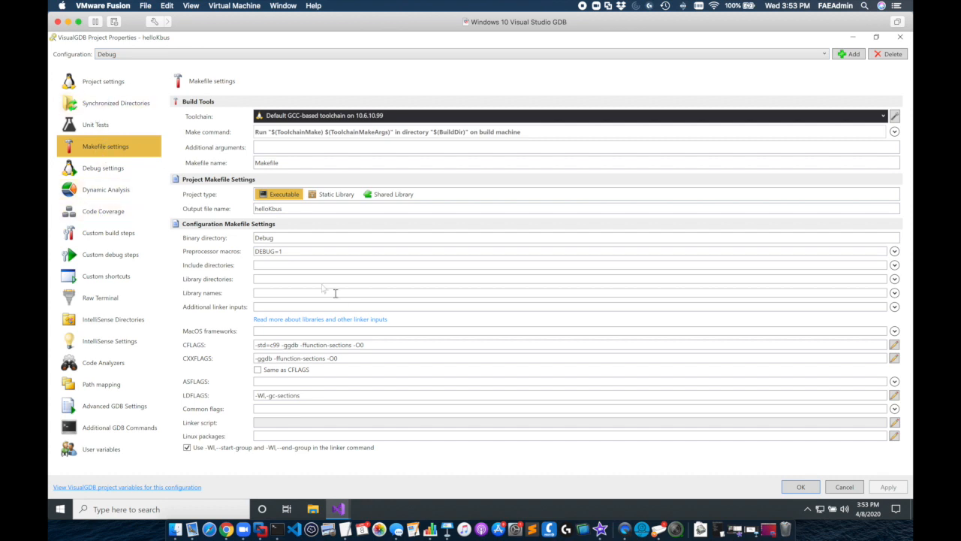
pyautogui.click(895, 264)
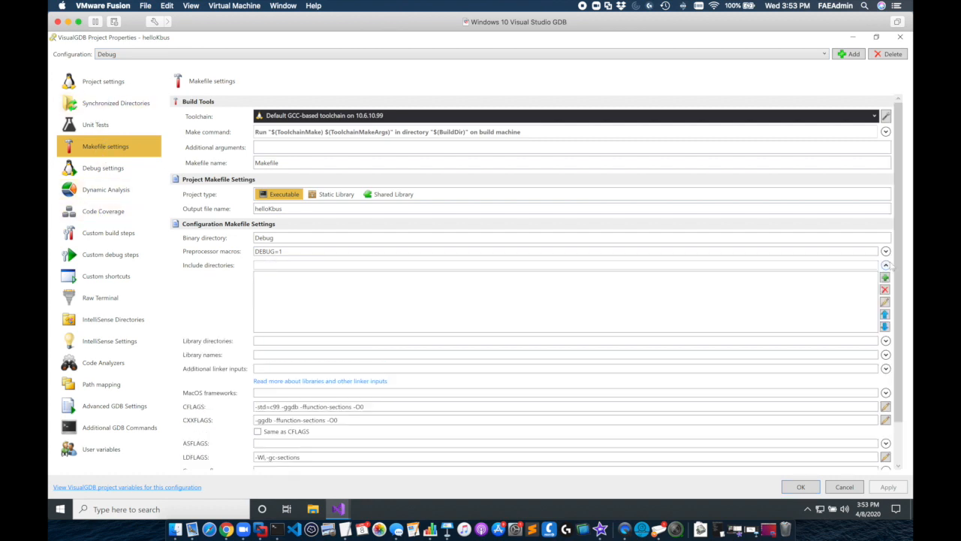
pyautogui.click(884, 276)
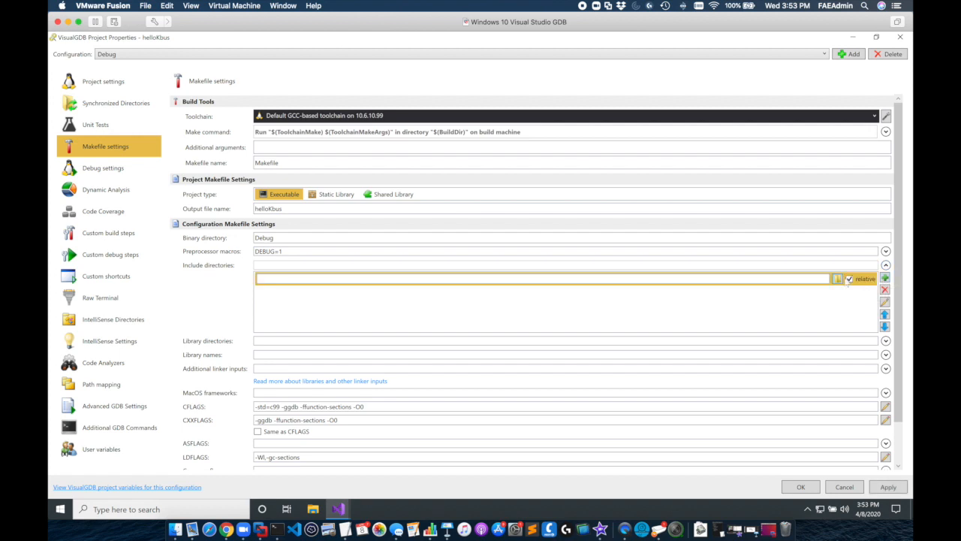
pyautogui.click(836, 277)
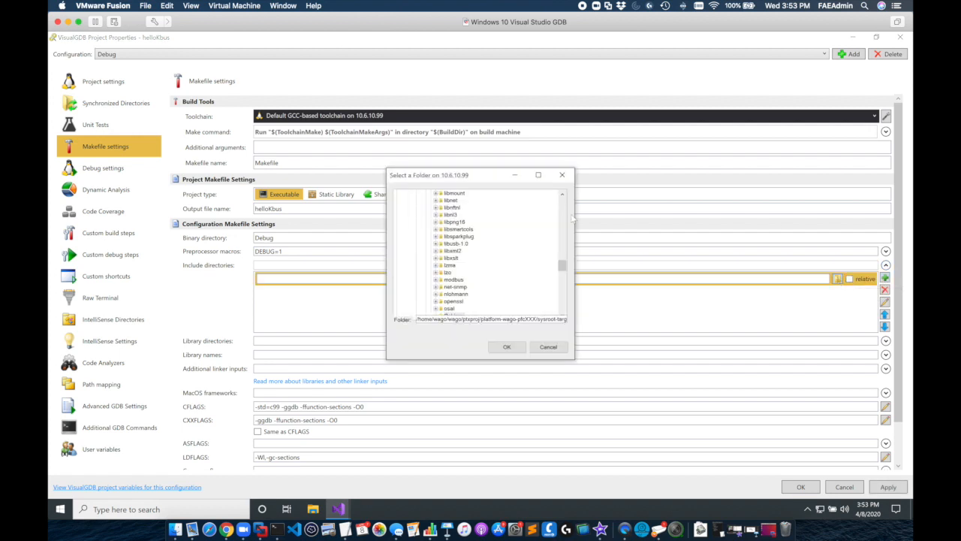
# - Add sysroot-target/include and sysroot-target/usr/include from /home/wago/wago/ptxproj/platform-wago-pfcXXX
pyautogui.scroll(3)
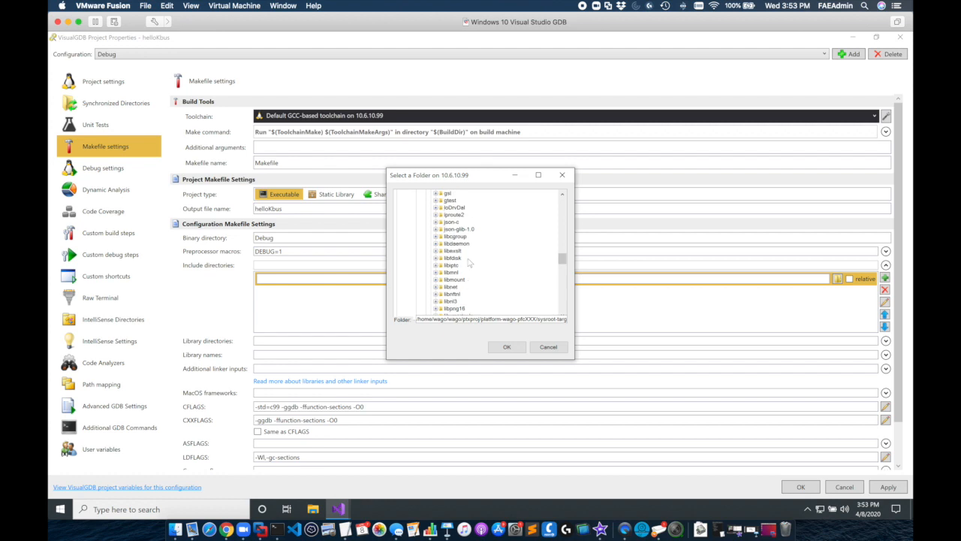
pyautogui.scroll(3)
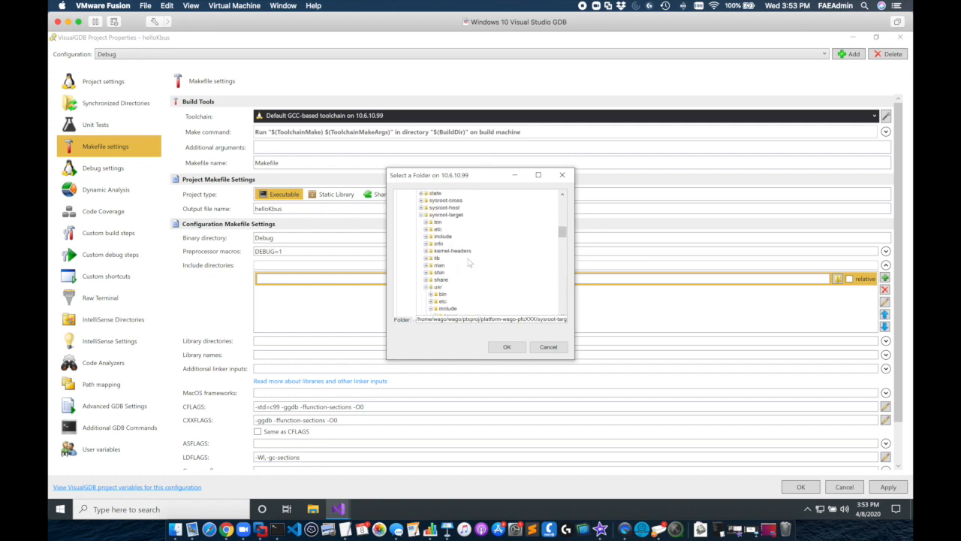
pyautogui.click(445, 213)
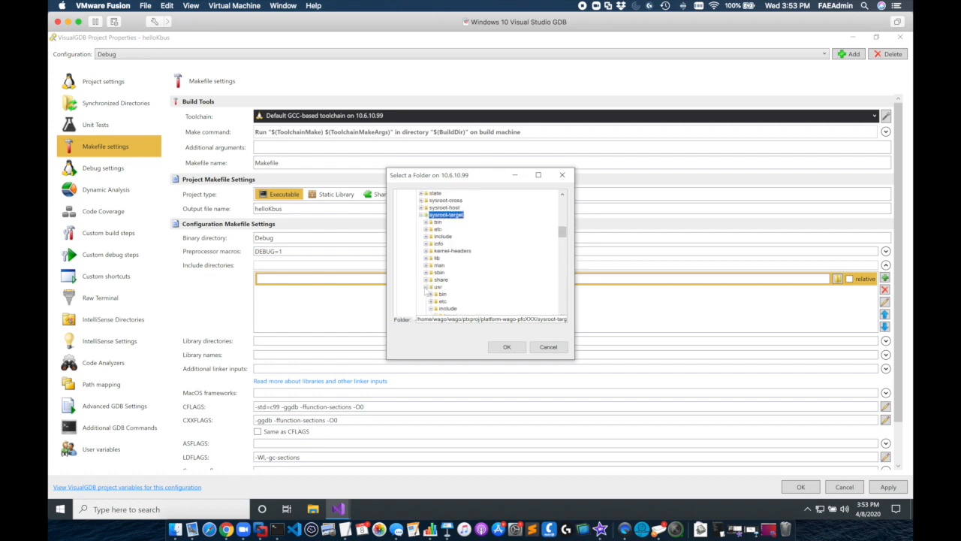
pyautogui.scroll(-3)
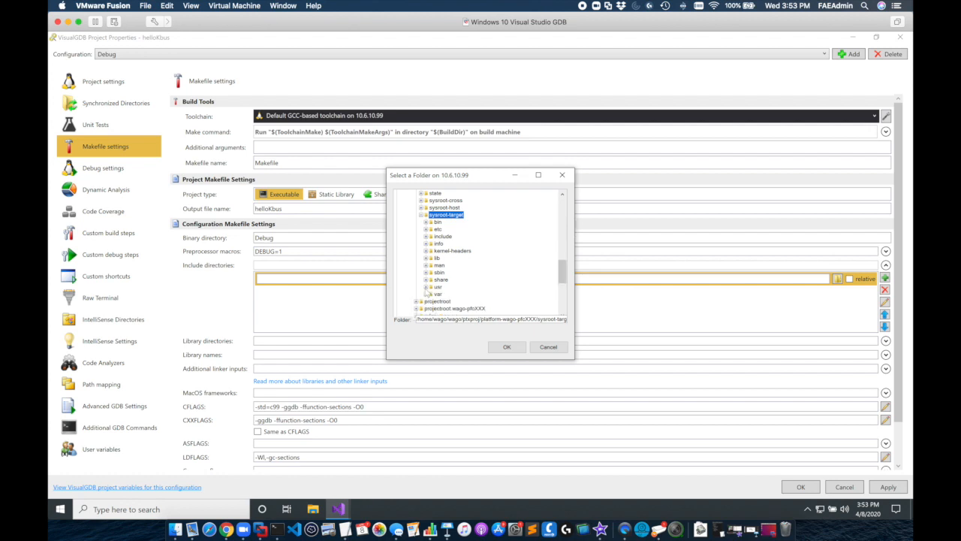
pyautogui.click(443, 236)
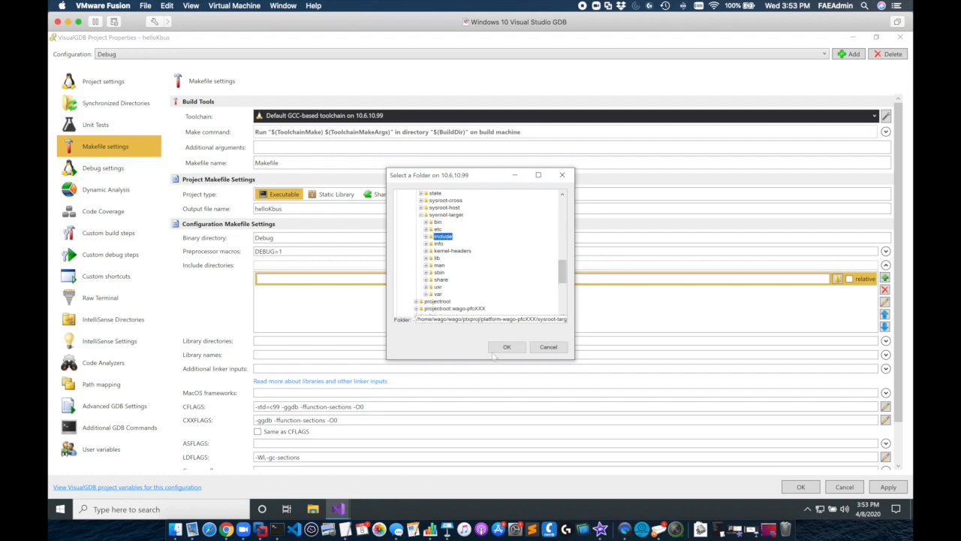
pyautogui.click(508, 345)
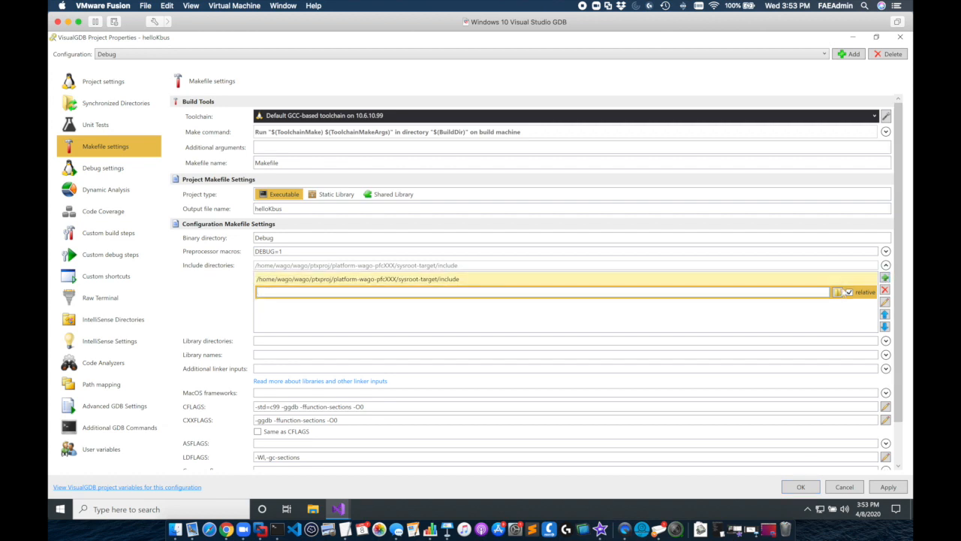
pyautogui.write('/home/wago/wago/ptxproj/platform-wago-pfcXXX/sysroot-target/include')
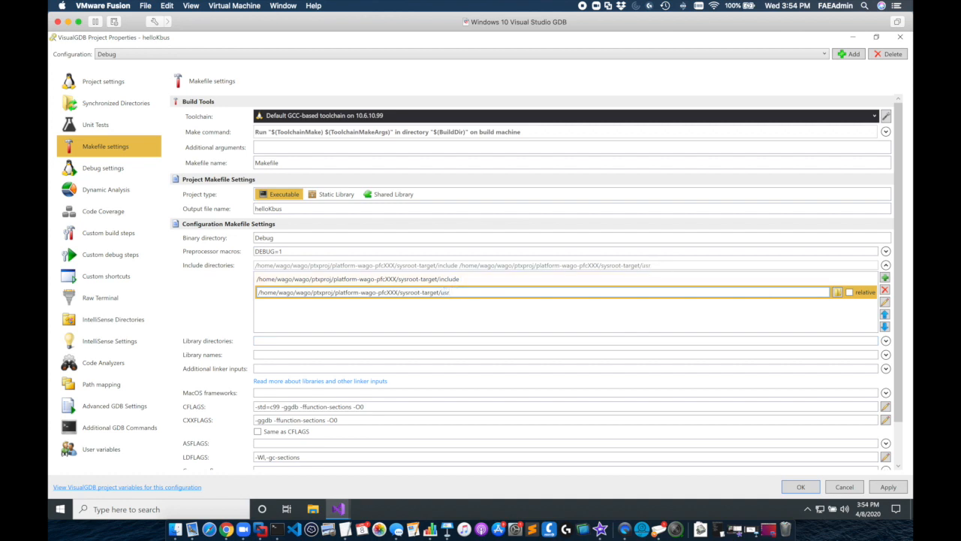
pyautogui.write('/include')
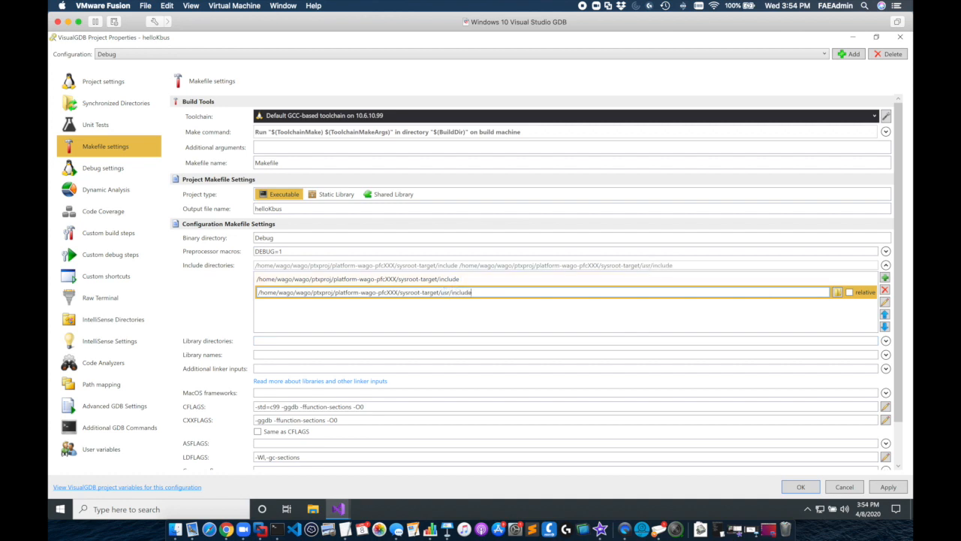
pyautogui.click(536, 291)
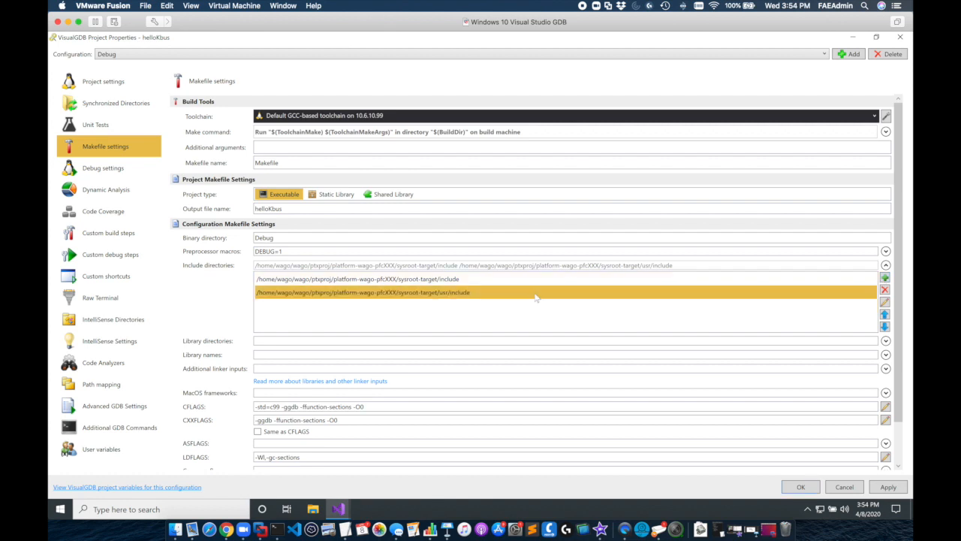
pyautogui.doubleClick(363, 291)
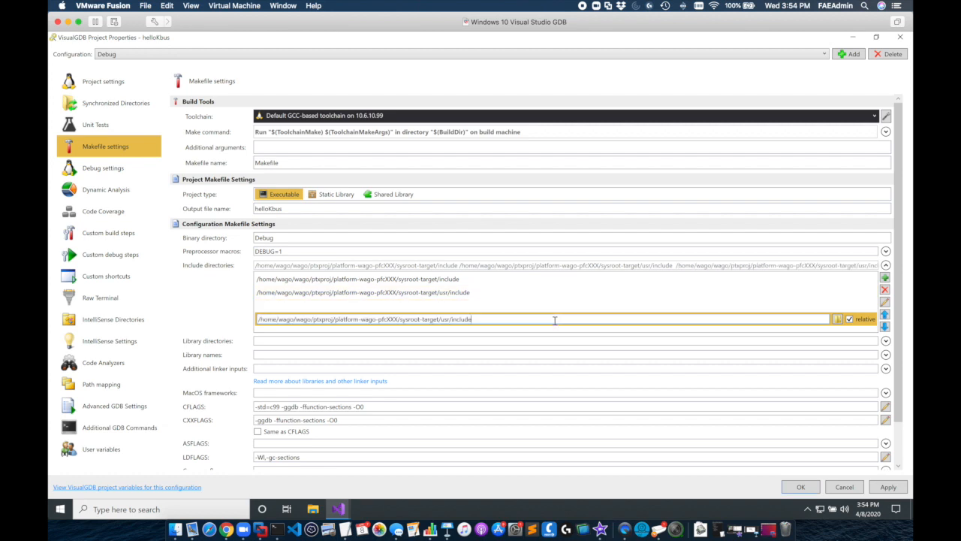
pyautogui.write('/')
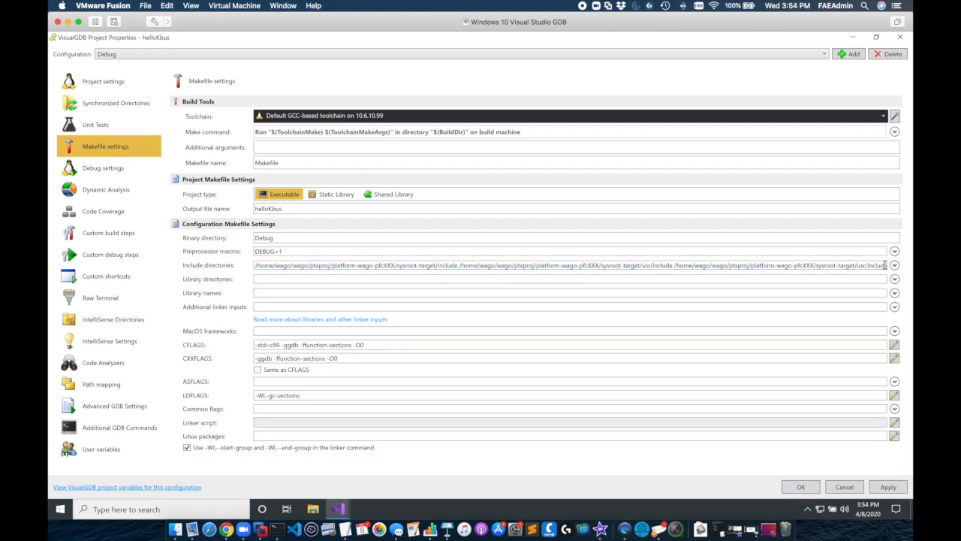
# - Add sysroot-target/usr/lib and sysroot-target/lib to the project's Library directories
pyautogui.click(886, 277)
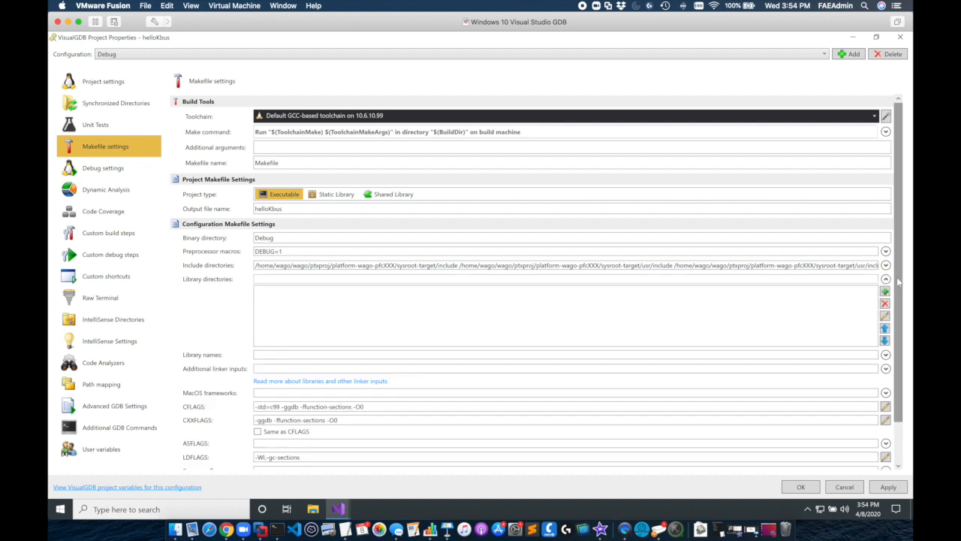
pyautogui.click(886, 291)
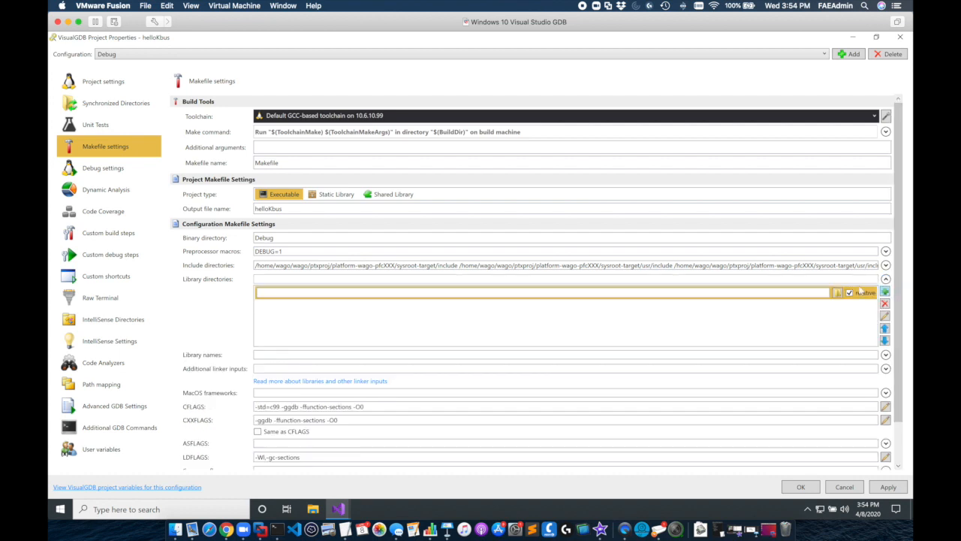
pyautogui.write('/home/wago/wago/ptxproj/platform-wago-pfcXXX/sysroot-target/usr/include')
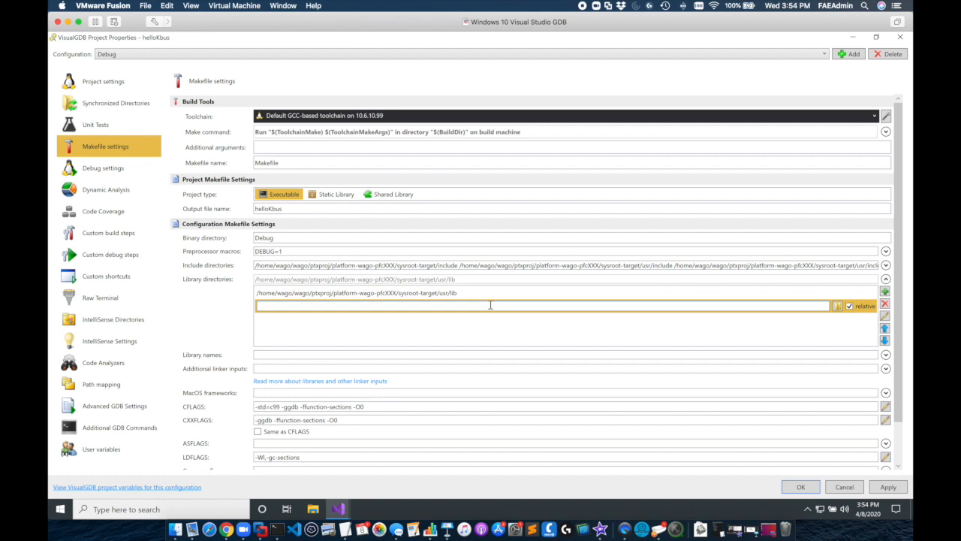
pyautogui.write('/home/wago/wago/ptxproj/platform-wago-pfcXXX/sysroot-target/usr')
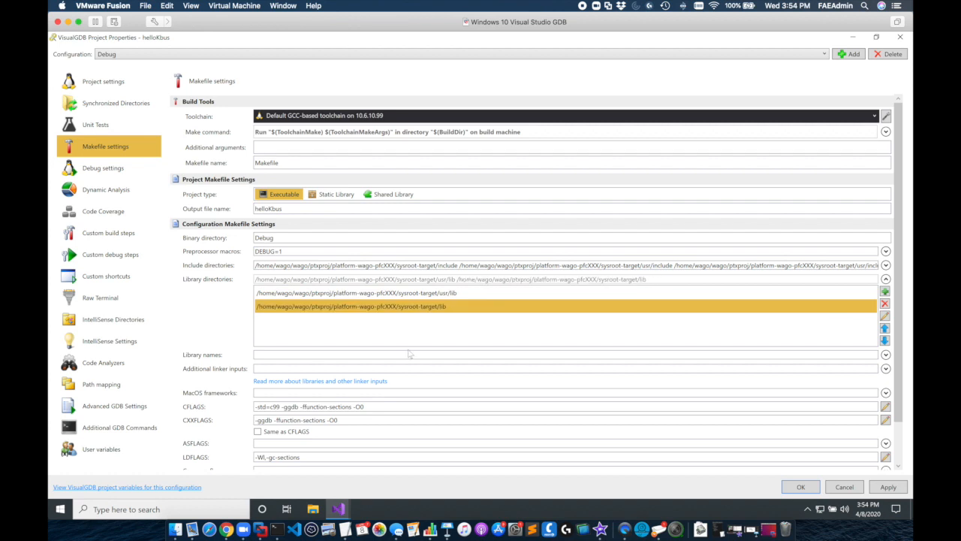
# - Enter library names dal, glib-2.0, pthread, ffi, oslinux, dl, ncurses and apply the settings
pyautogui.write('dal')
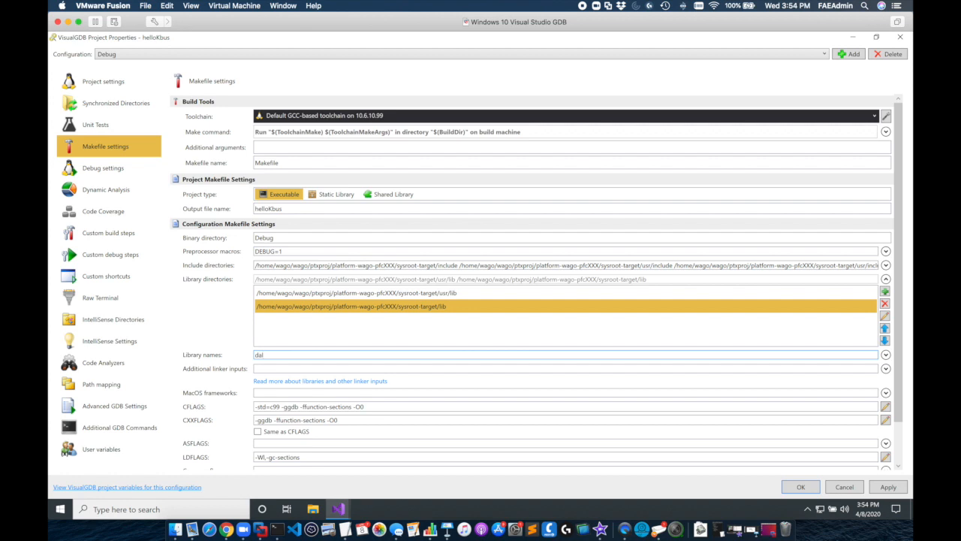
pyautogui.write('glib-2.0')
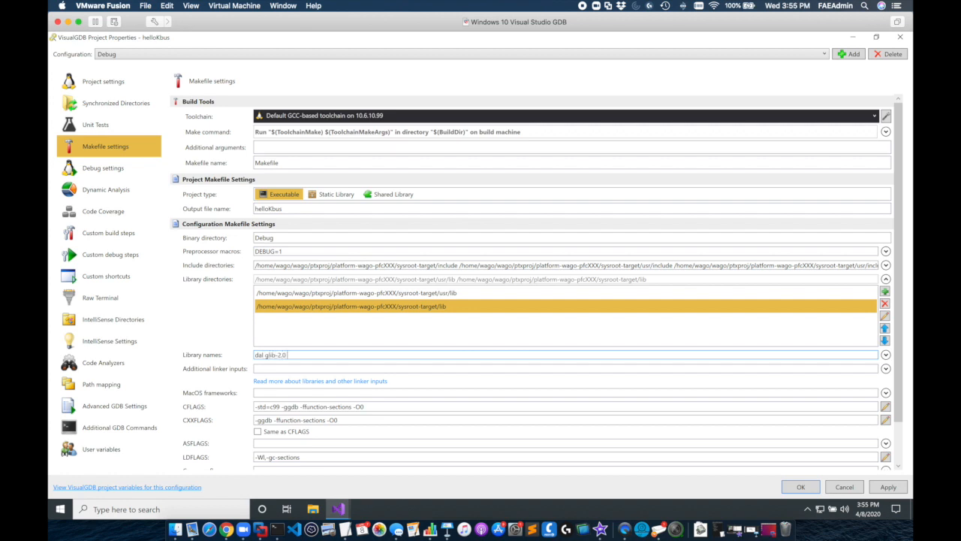
pyautogui.write('pthread')
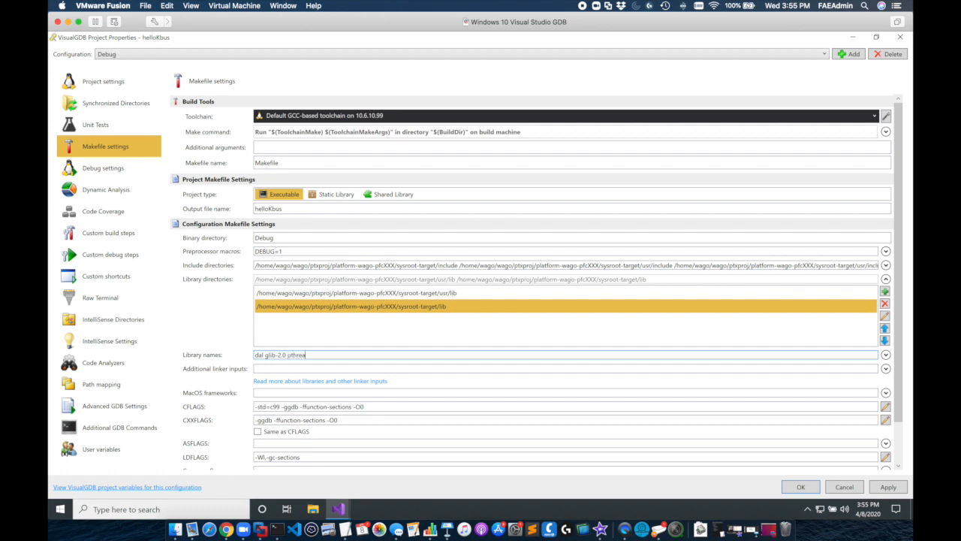
pyautogui.write('ffi rt libloader')
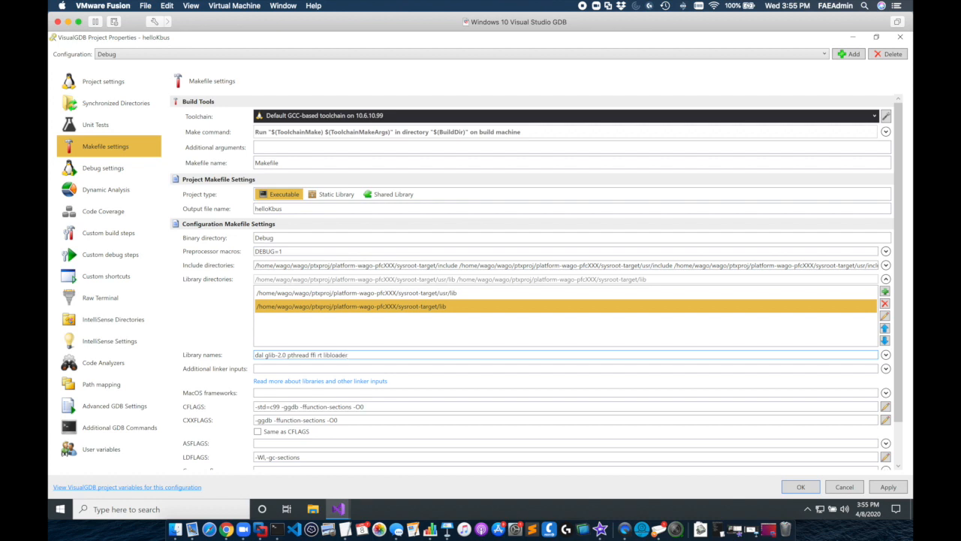
pyautogui.write('oslinux')
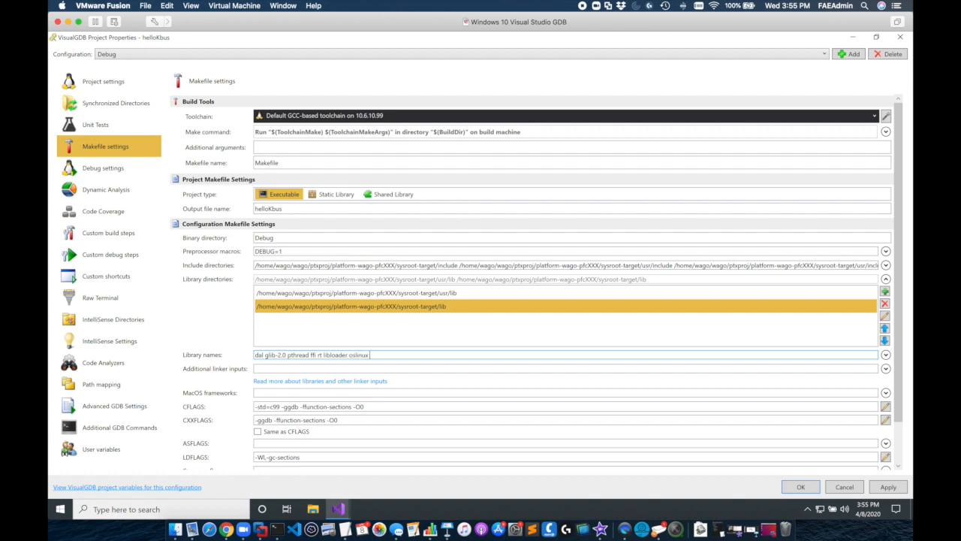
pyautogui.write('dl ncurses pcre')
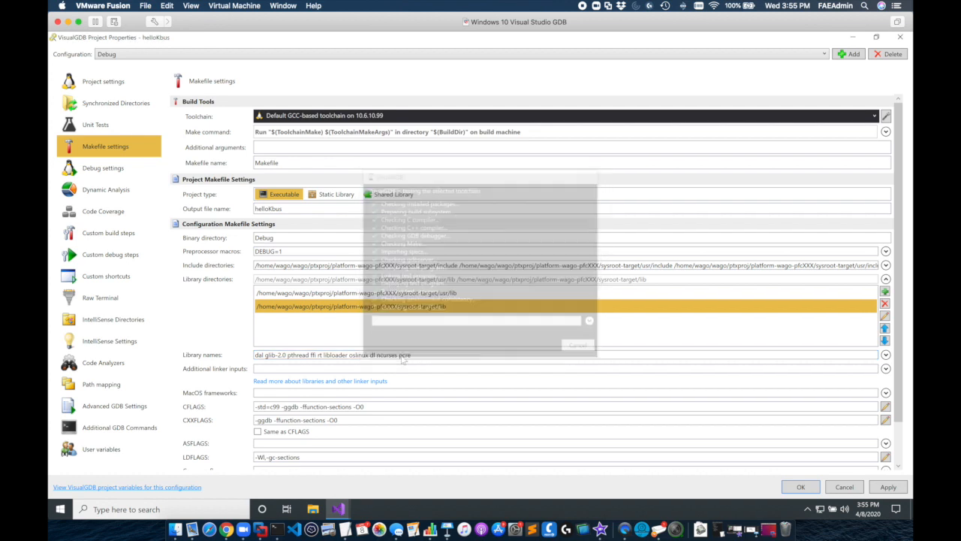
pyautogui.click(800, 486)
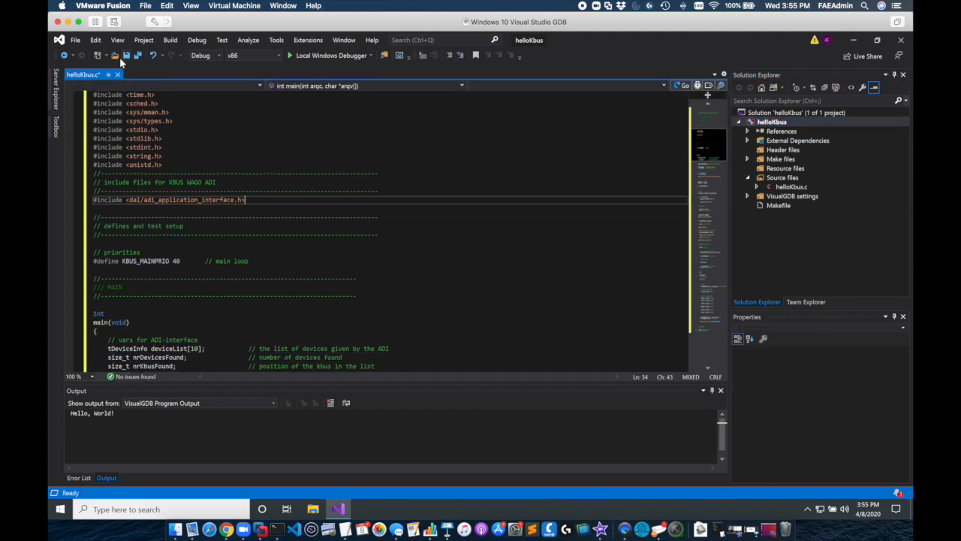
# - Save helloKbus.c, set a breakpoint on the temperatureF calculation and start debugging
pyautogui.press('Ctrl+S')
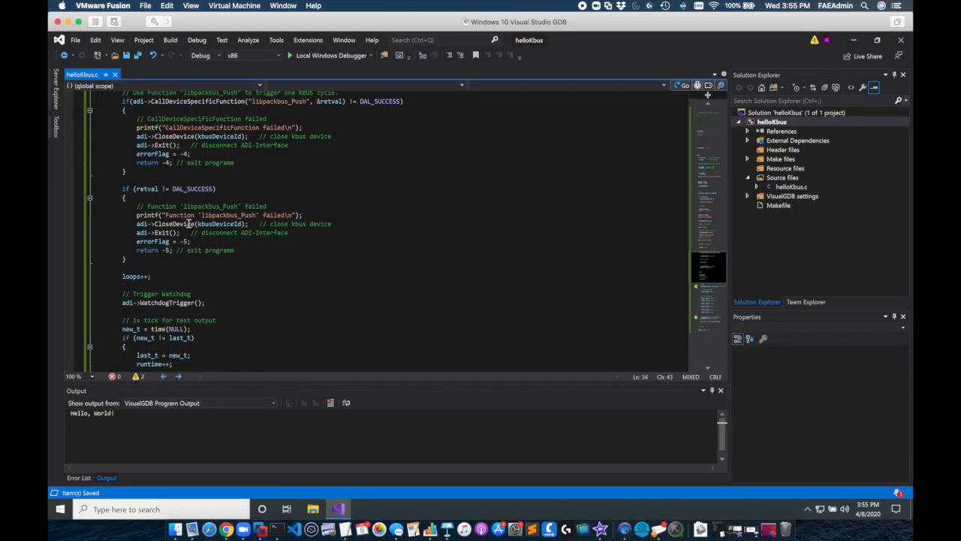
pyautogui.scroll(-3)
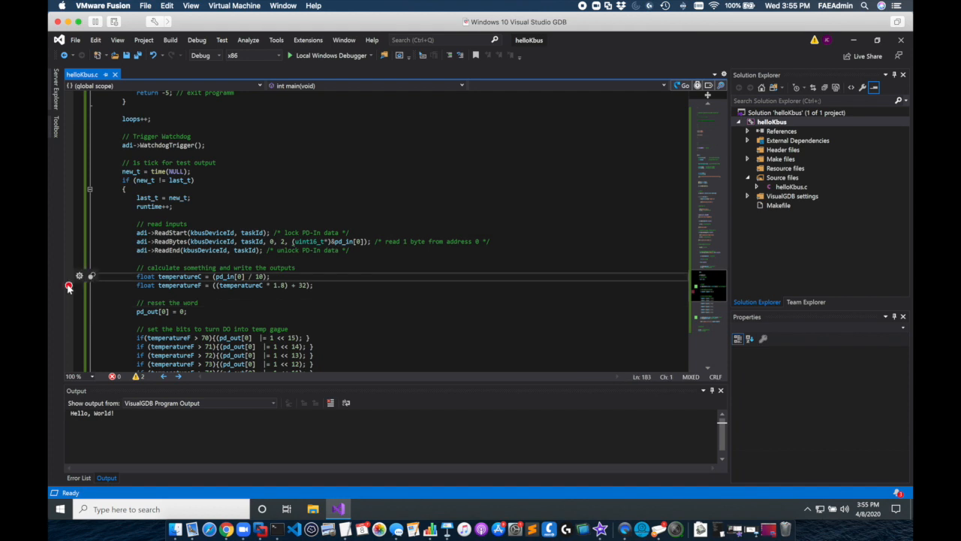
pyautogui.scroll(-3)
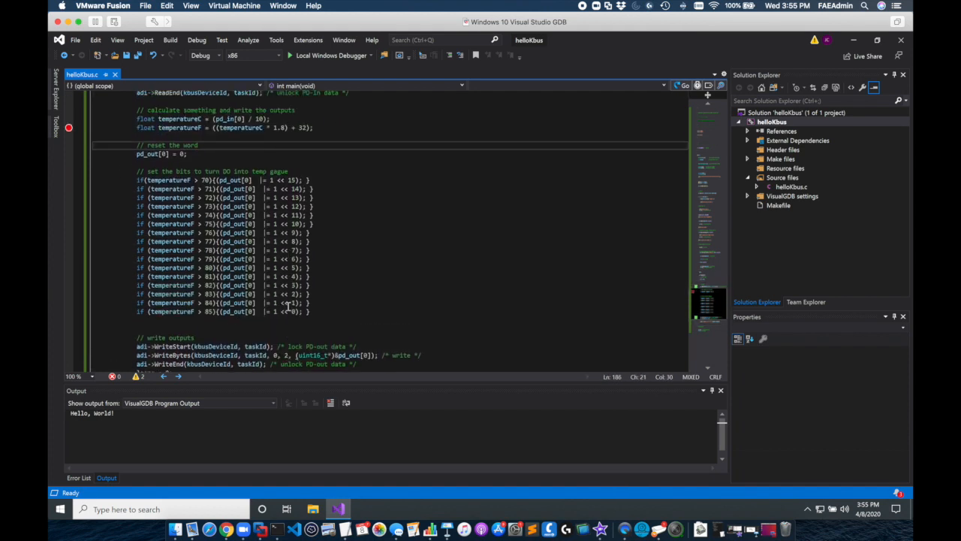
pyautogui.click(327, 56)
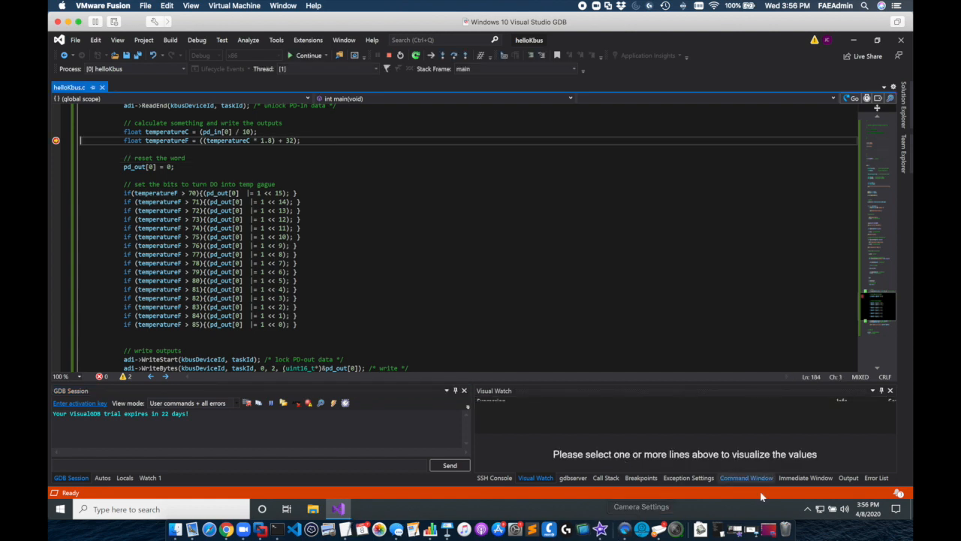
# - Inspect temperatureC (23) and temperatureF (73.4), then continue so output prints 23.00C || 73.40F
pyautogui.click(847, 477)
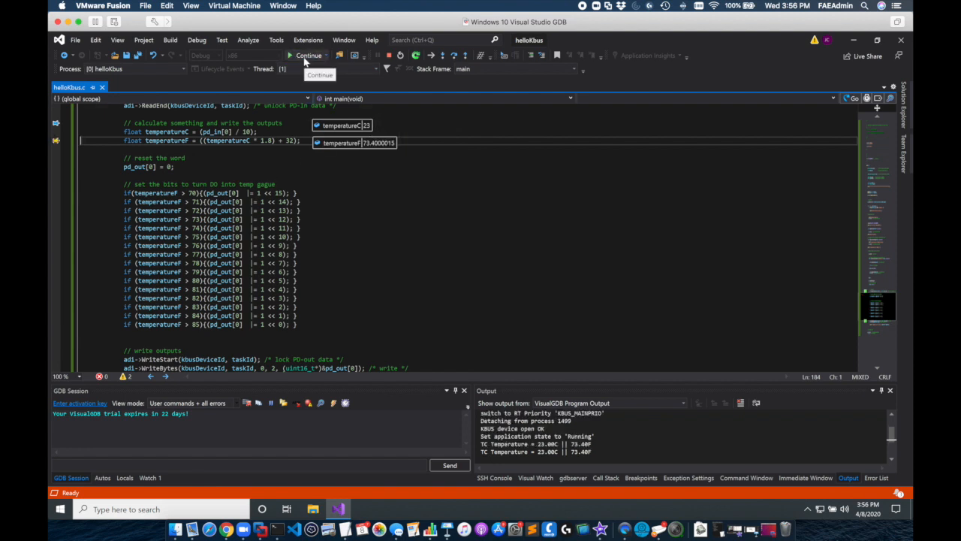
pyautogui.click(308, 54)
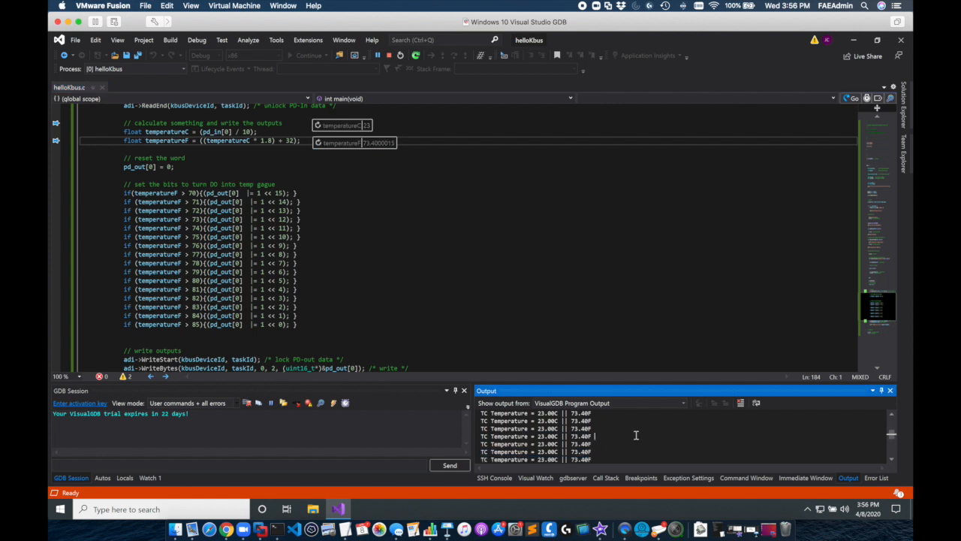
pyautogui.moveTo(462, 107)
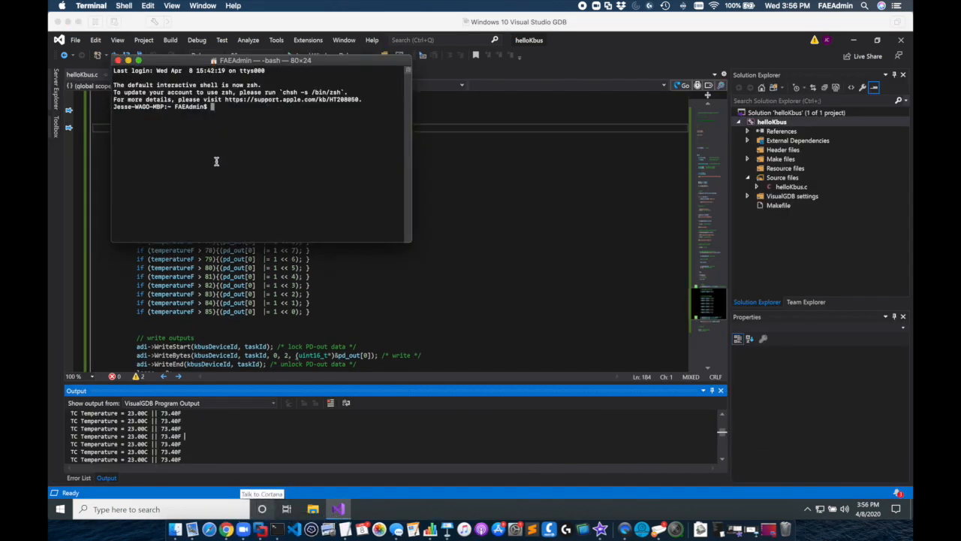
pyautogui.write('ssh')
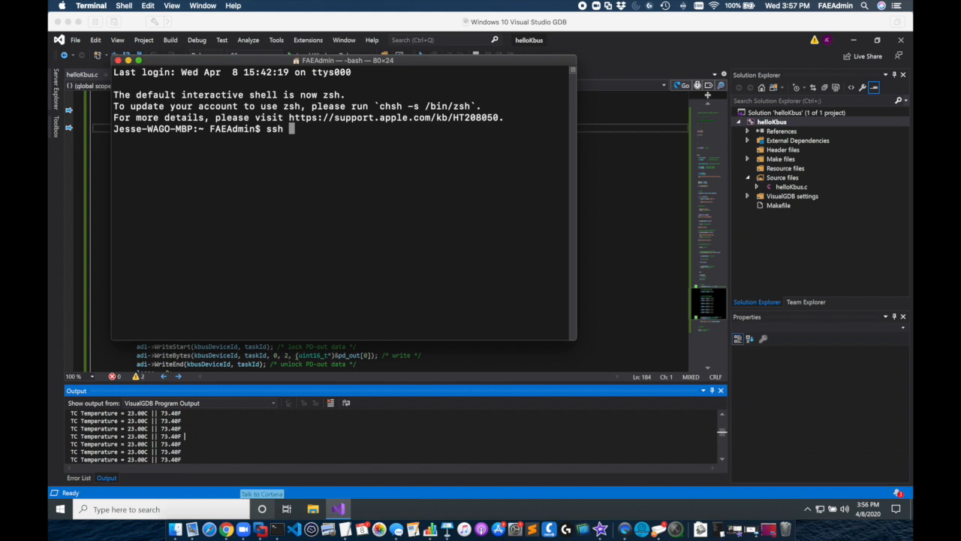
pyautogui.write('root@10.6.101.14')
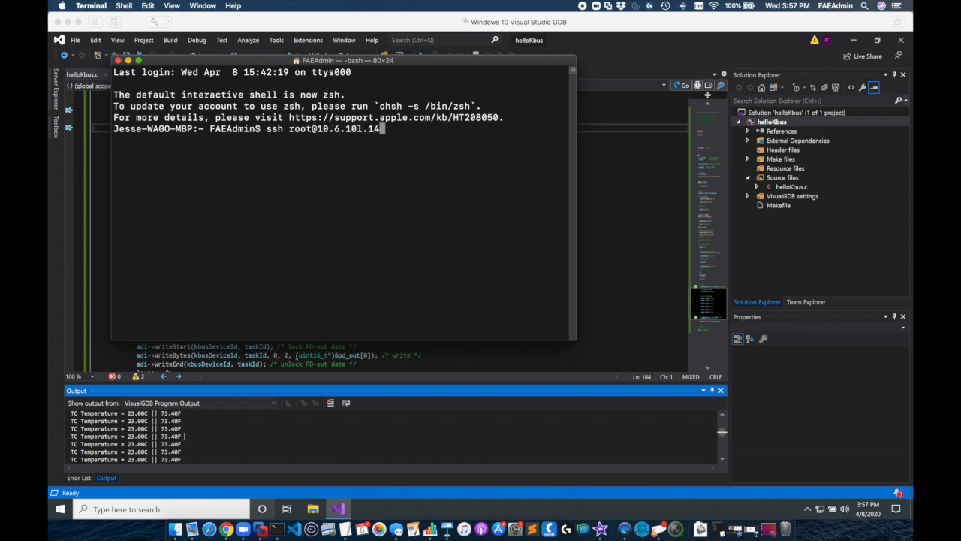
pyautogui.press('Return')
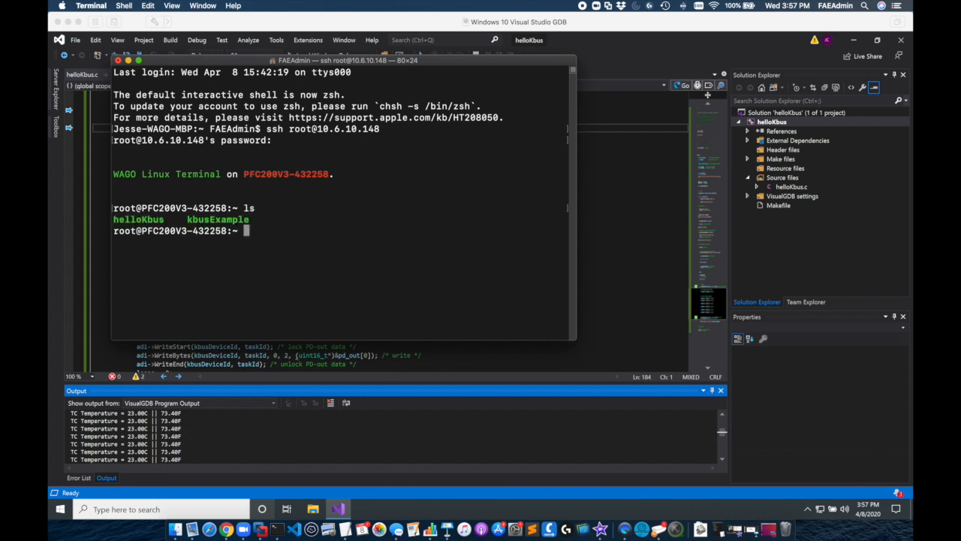
pyautogui.write('./helloKbus')
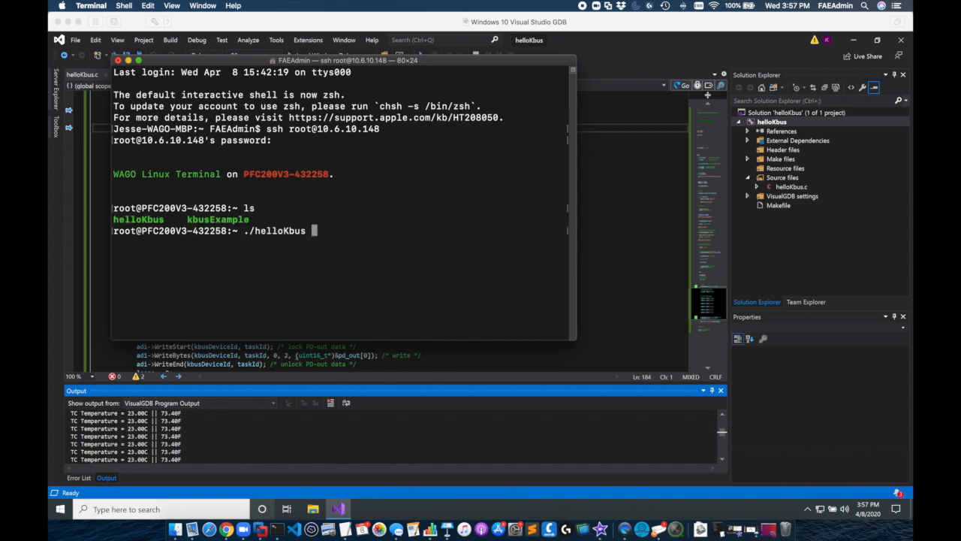